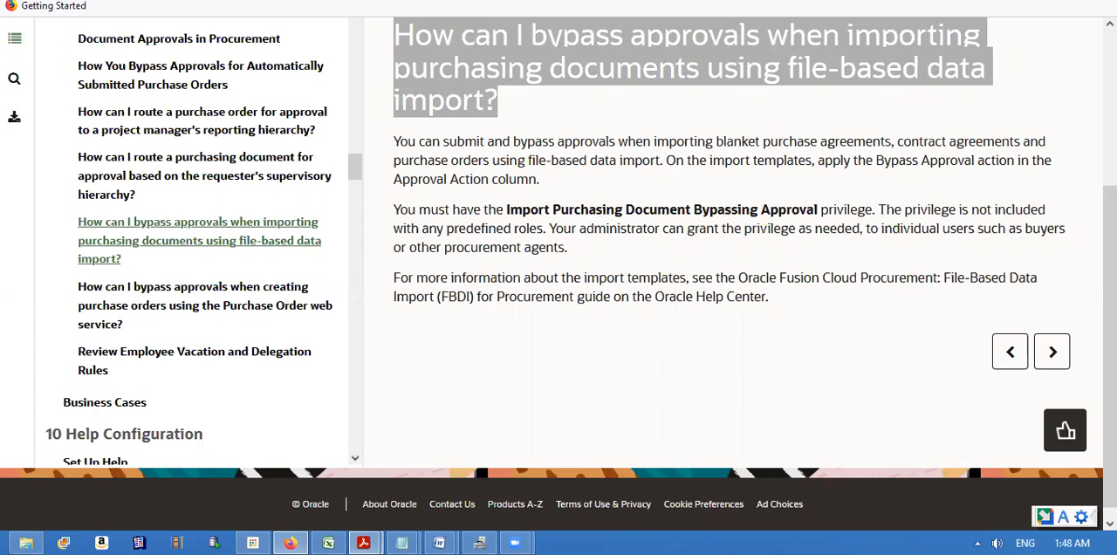
pyautogui.moveTo(522, 108)
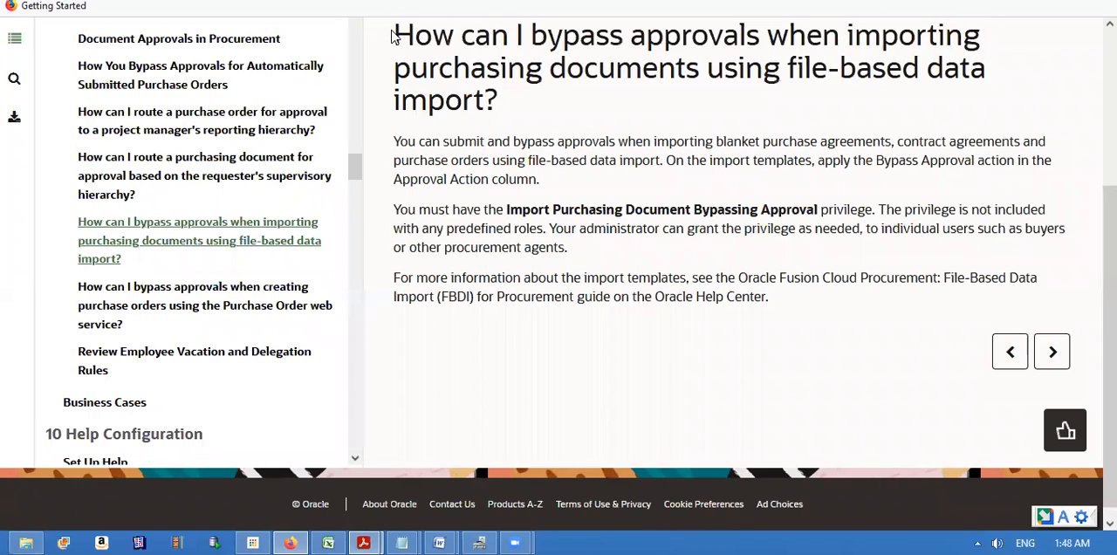
# Step: Highlight text in the help article on bypassing approvals for file-based imports
pyautogui.moveTo(394, 35); pyautogui.dragTo(496, 100)
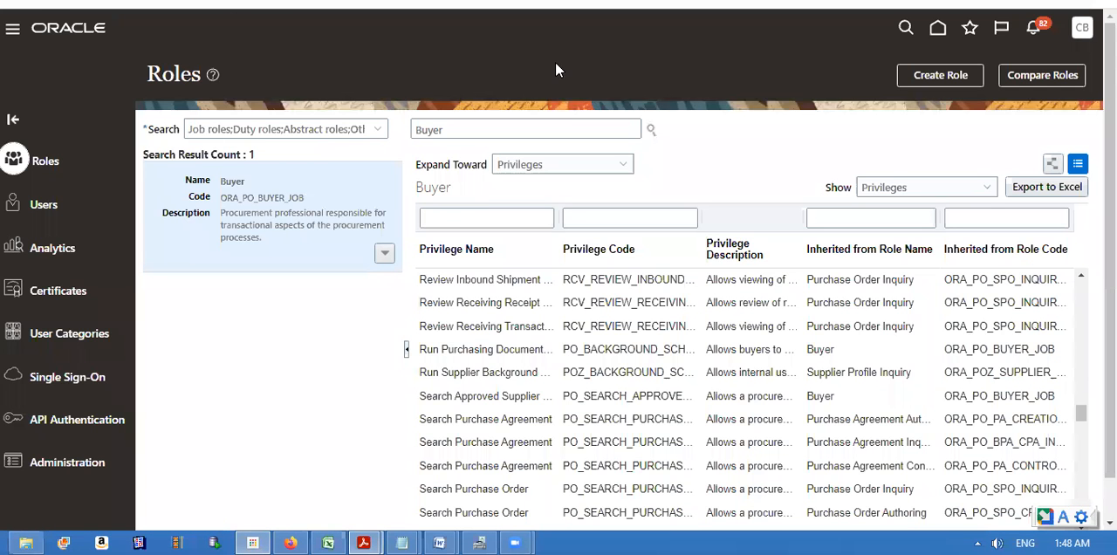
pyautogui.moveTo(869, 143)
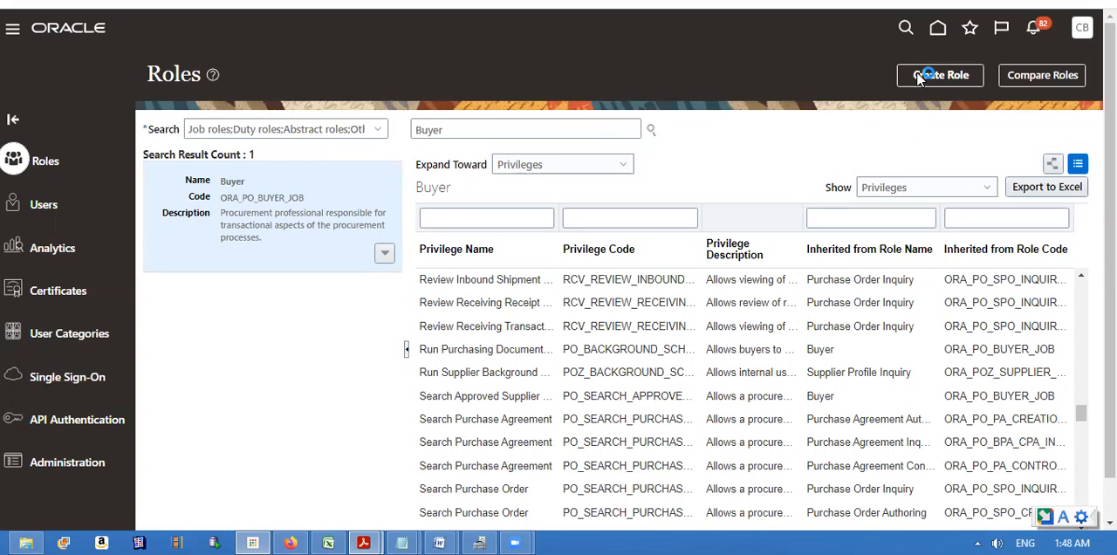
# Step: Create a new role named XX BUYER ROLE
pyautogui.click(938, 75)
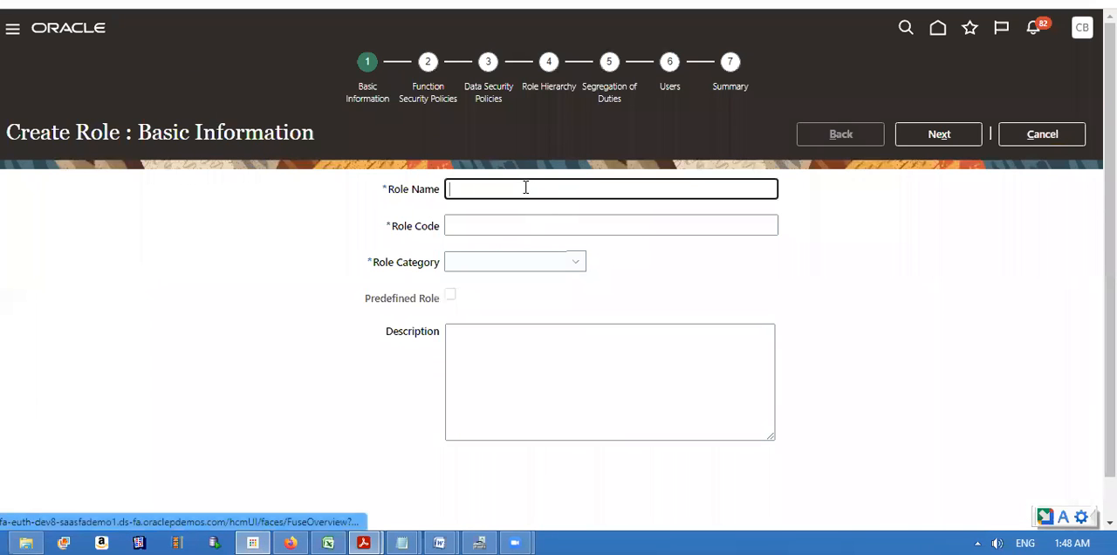
pyautogui.write('XX')
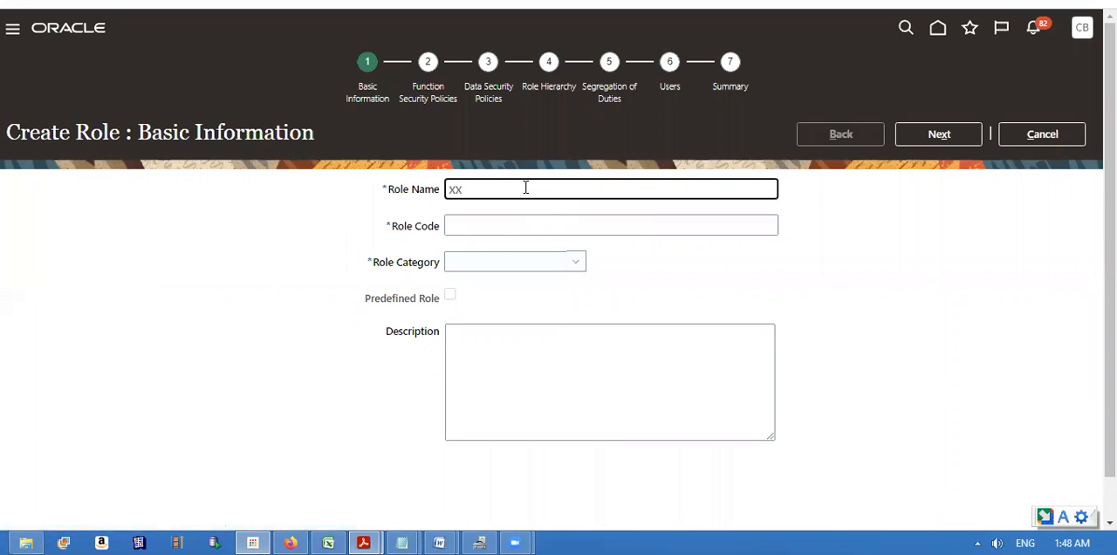
pyautogui.write('BUY')
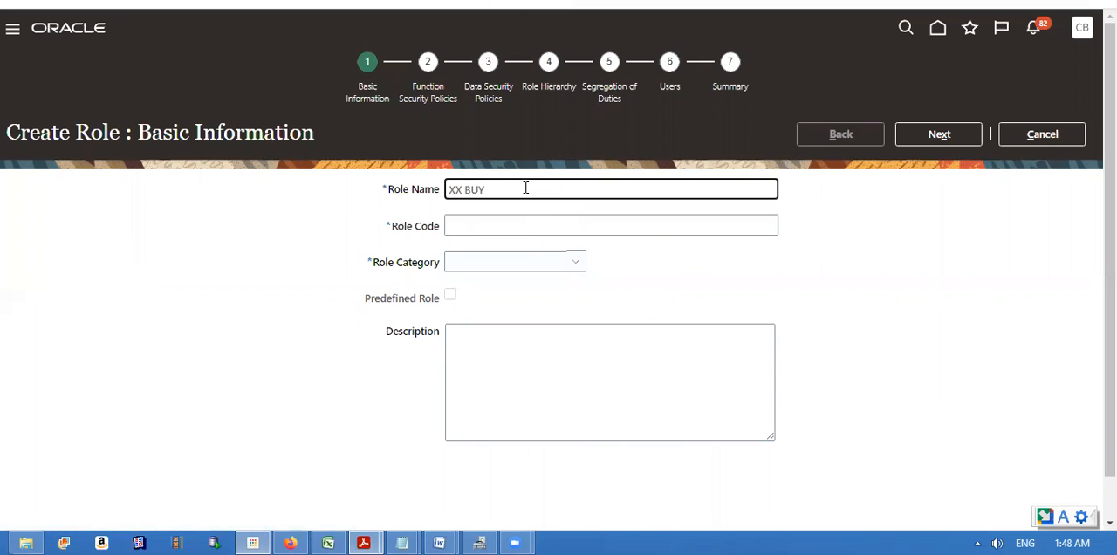
pyautogui.write('ER')
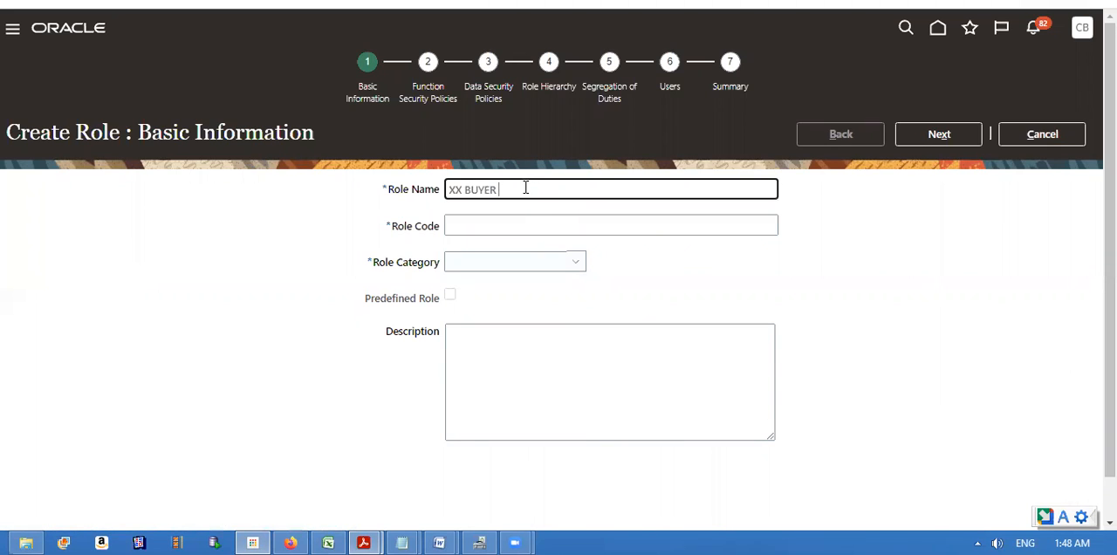
pyautogui.write('ROLE')
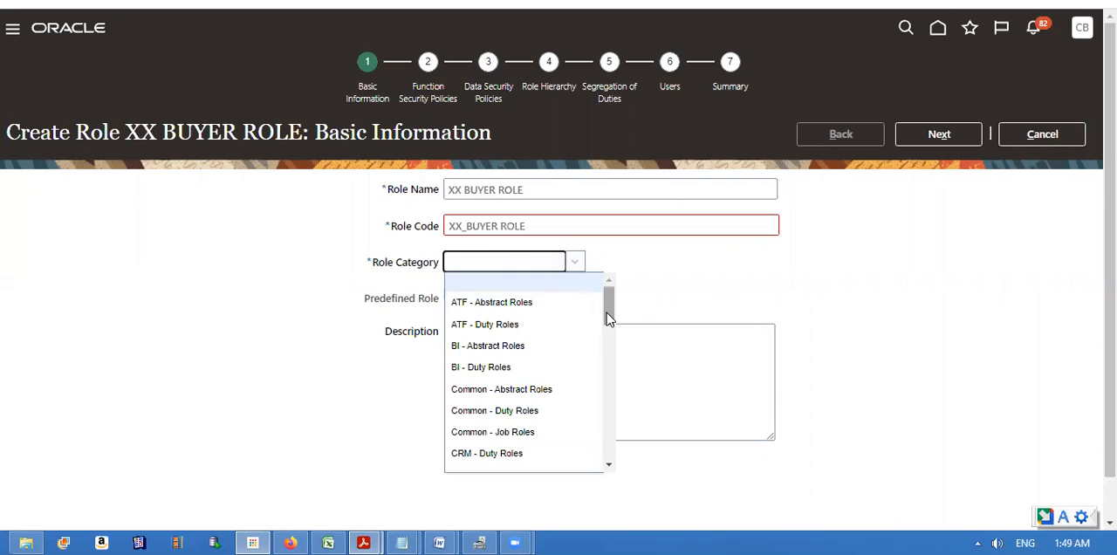
# Step: Set category Procurement - Job Roles, keep code XX_BUYER_ROLE, and description XX BUYER ROLE
pyautogui.scroll(-3)
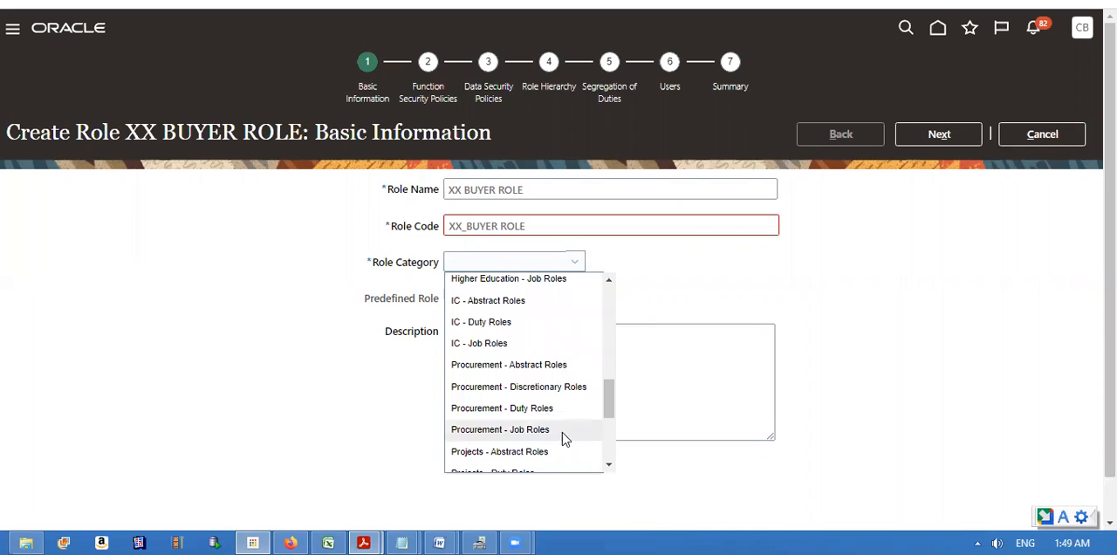
pyautogui.click(499, 429)
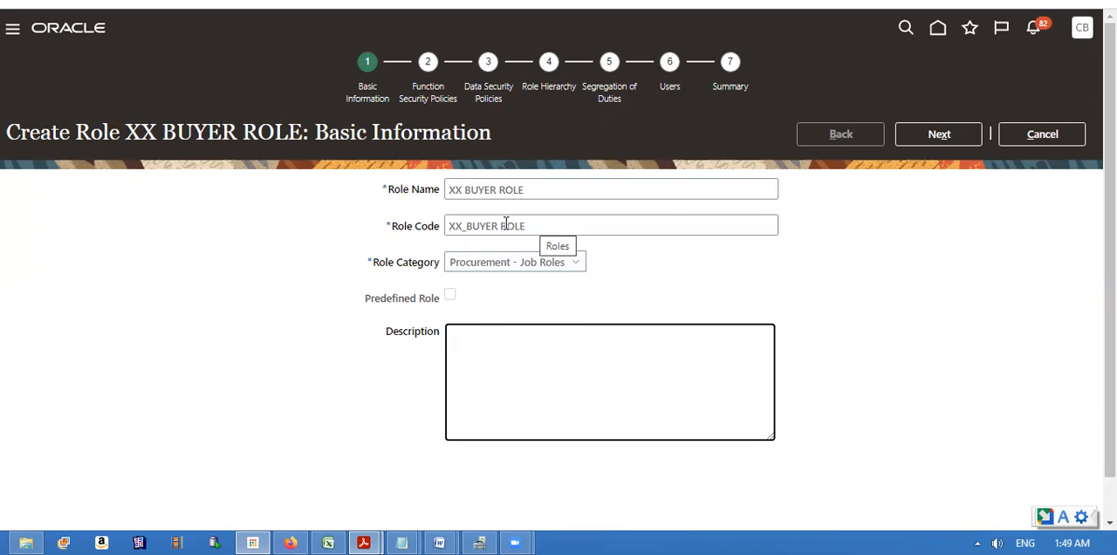
pyautogui.click(611, 225)
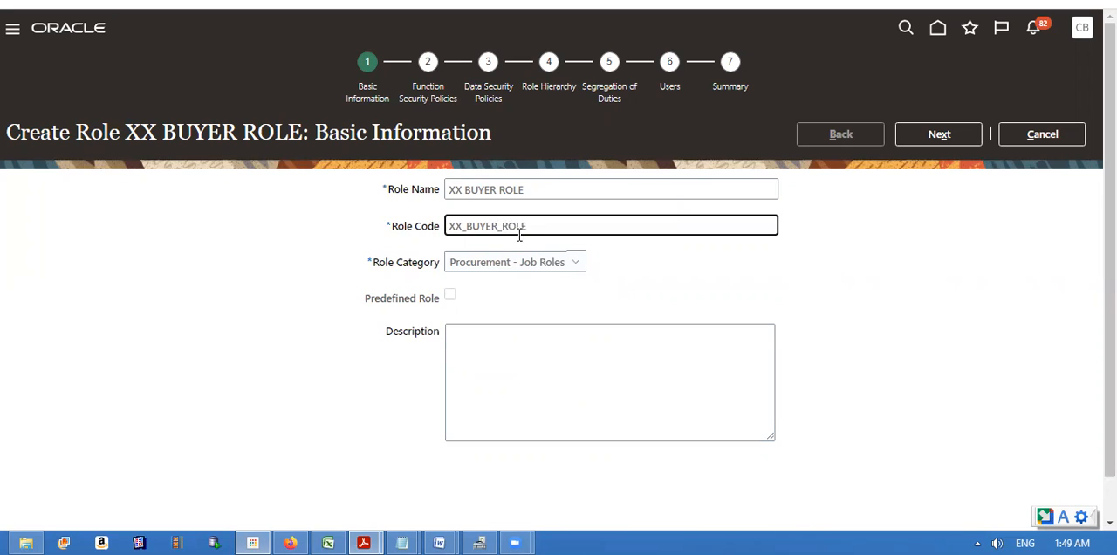
pyautogui.tripleClick(523, 189)
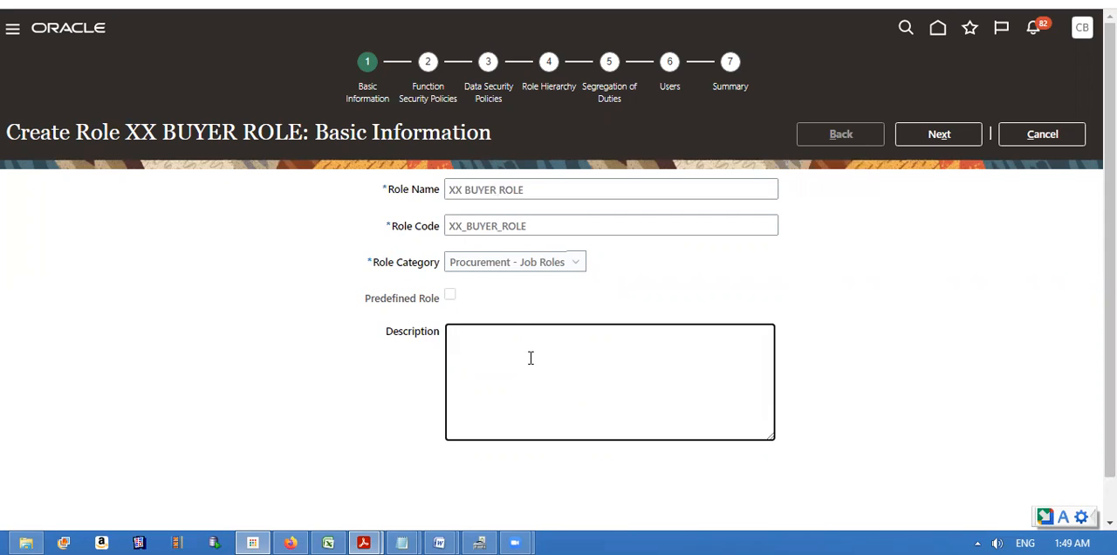
pyautogui.write('XX BUYER ROLE')
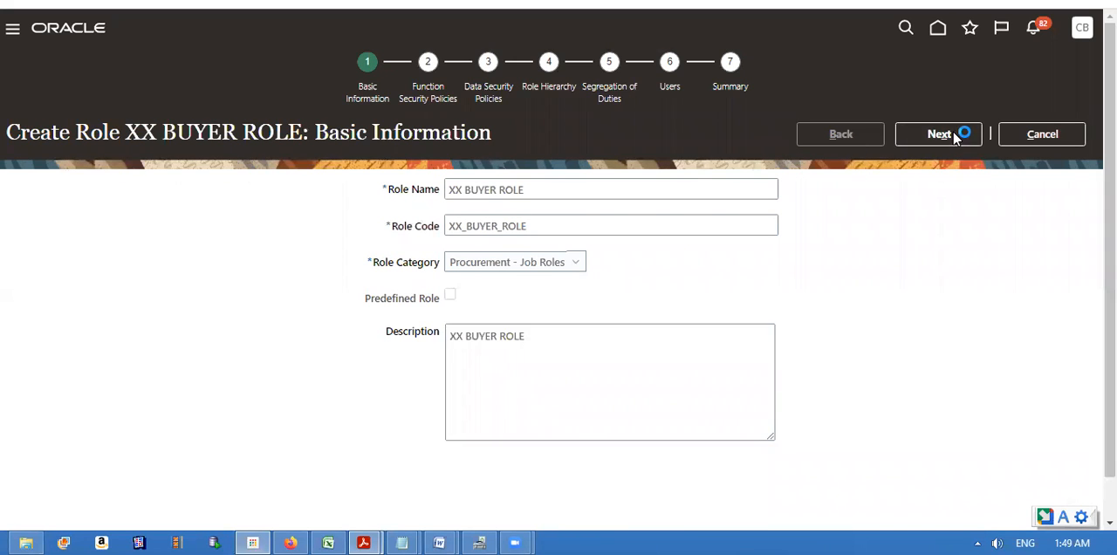
# Step: Copy the Buyer job role's function security privileges into XX BUYER ROLE
pyautogui.click(939, 132)
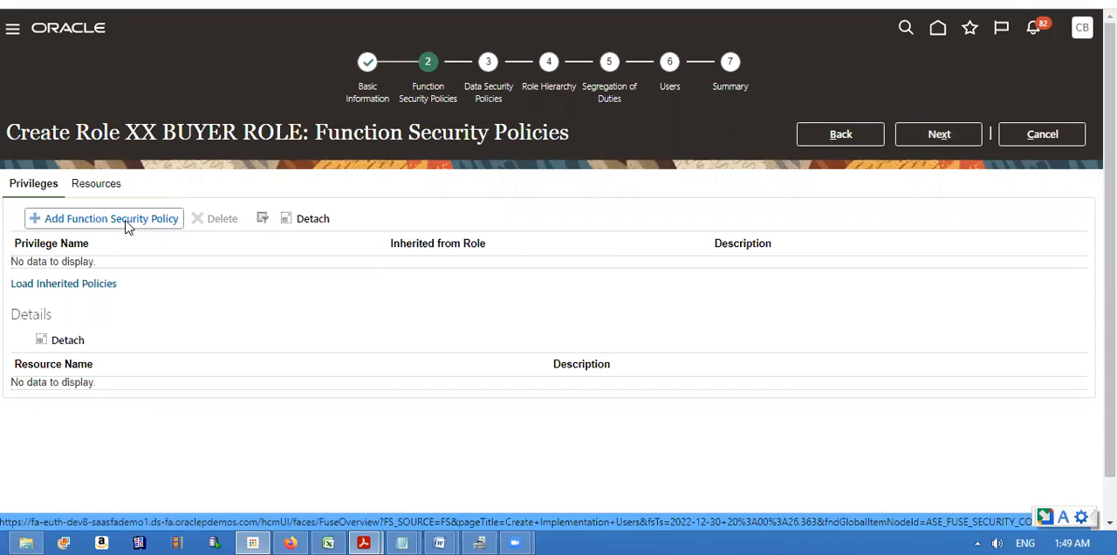
pyautogui.click(103, 218)
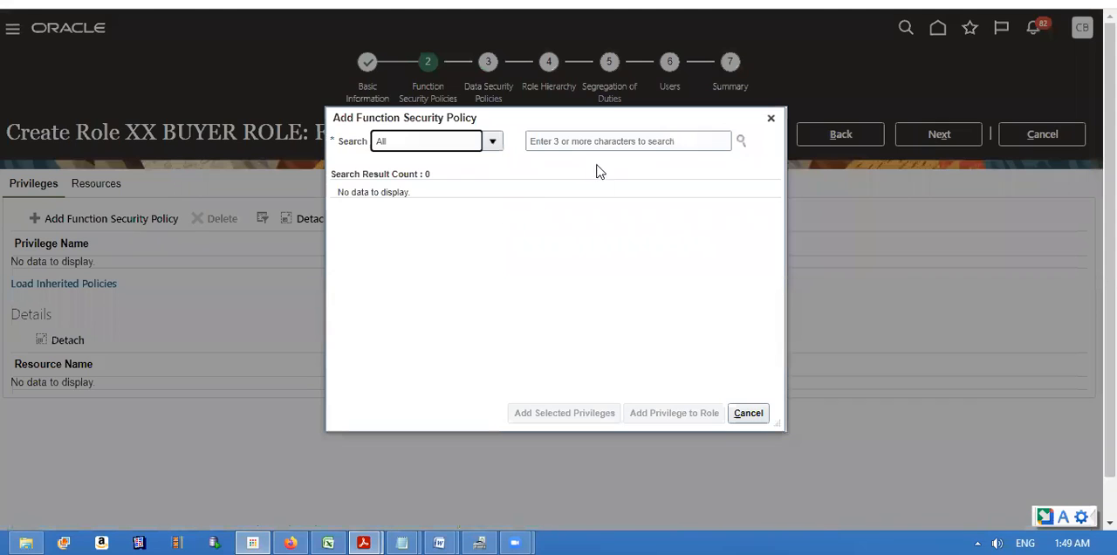
pyautogui.write('BUYER')
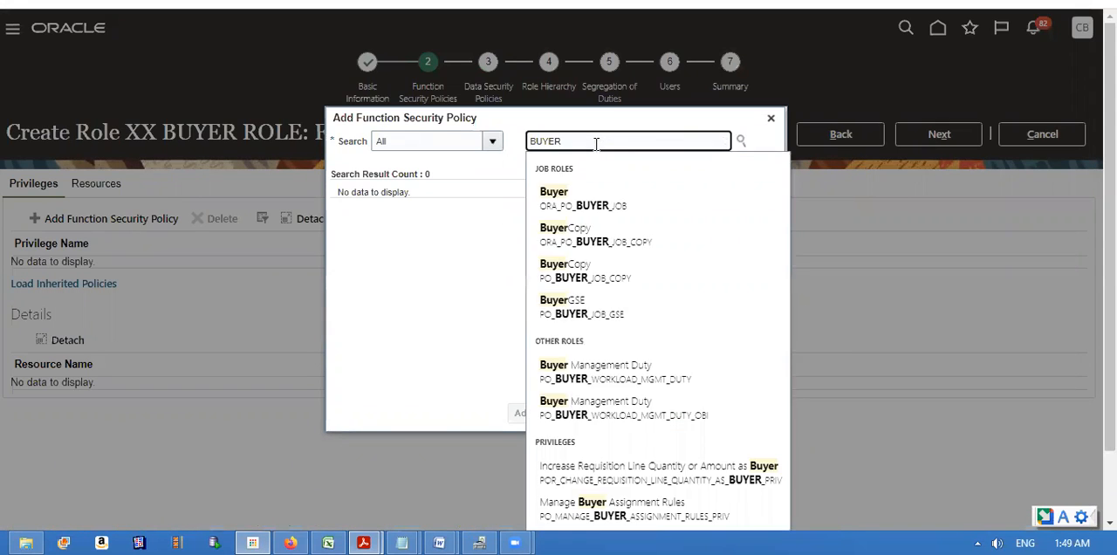
pyautogui.click(553, 198)
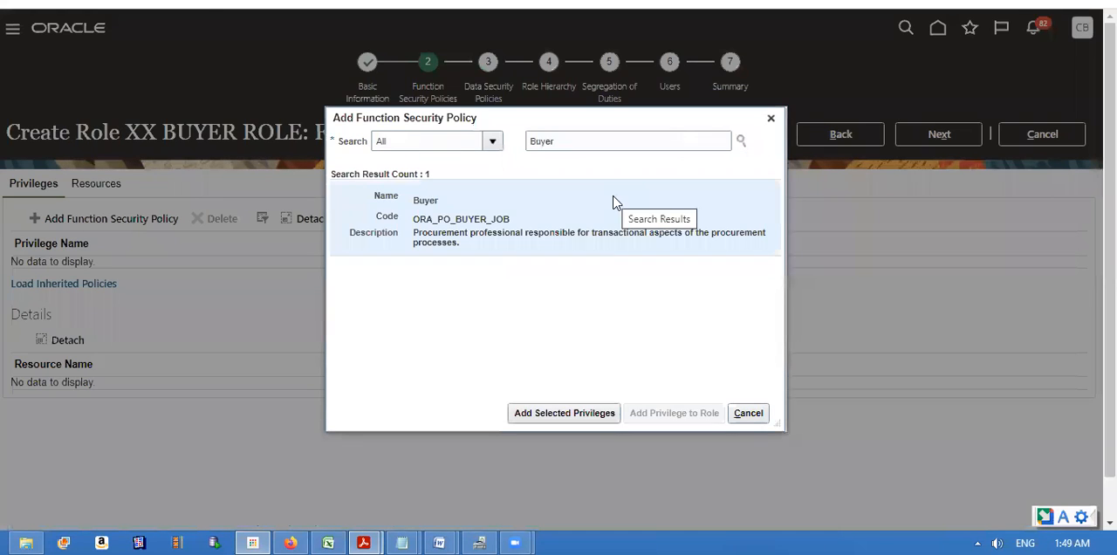
pyautogui.moveTo(583, 233)
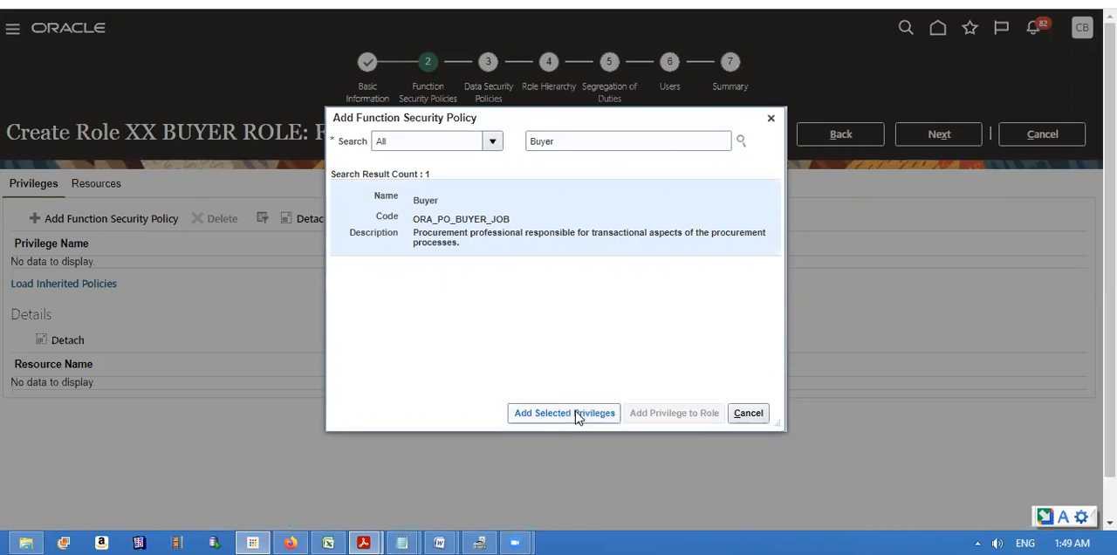
pyautogui.click(564, 411)
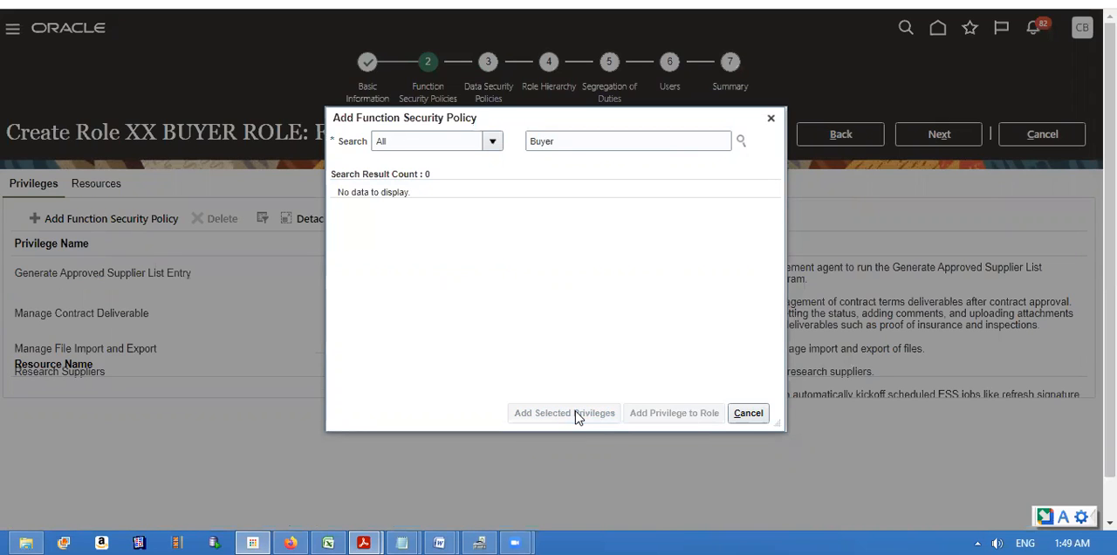
pyautogui.moveTo(736, 232)
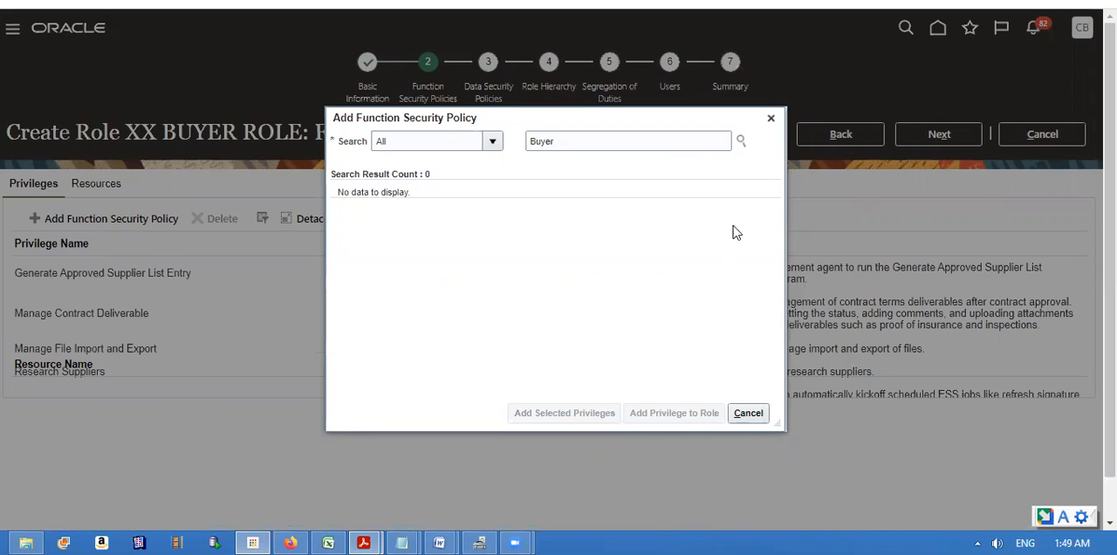
pyautogui.click(747, 412)
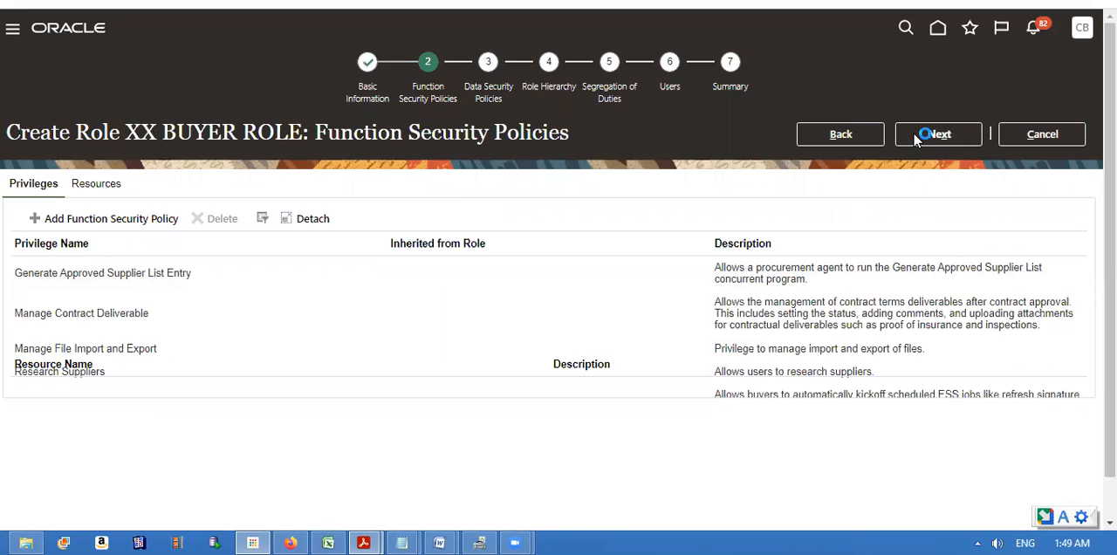
pyautogui.click(939, 132)
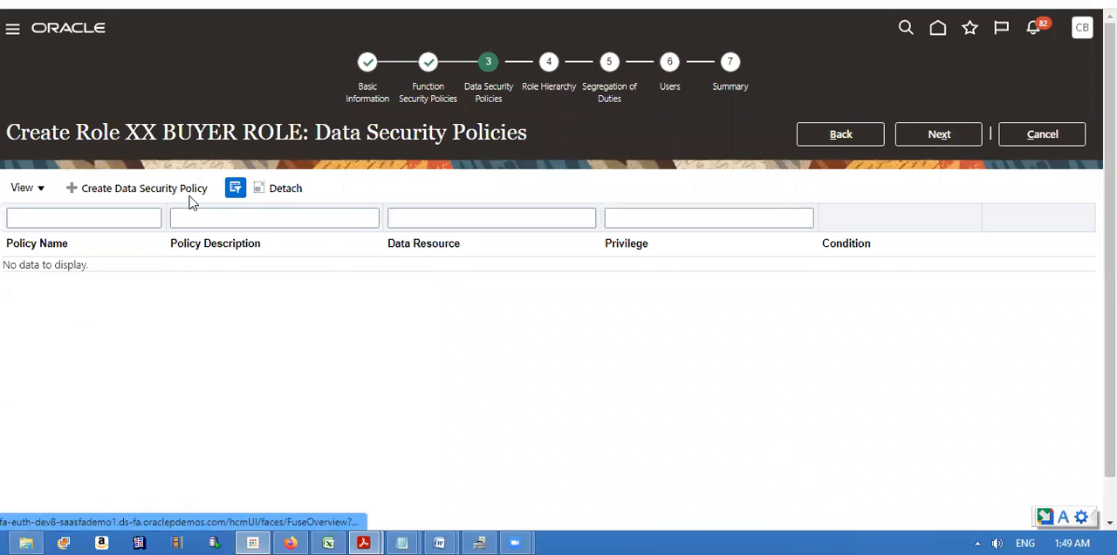
pyautogui.click(143, 189)
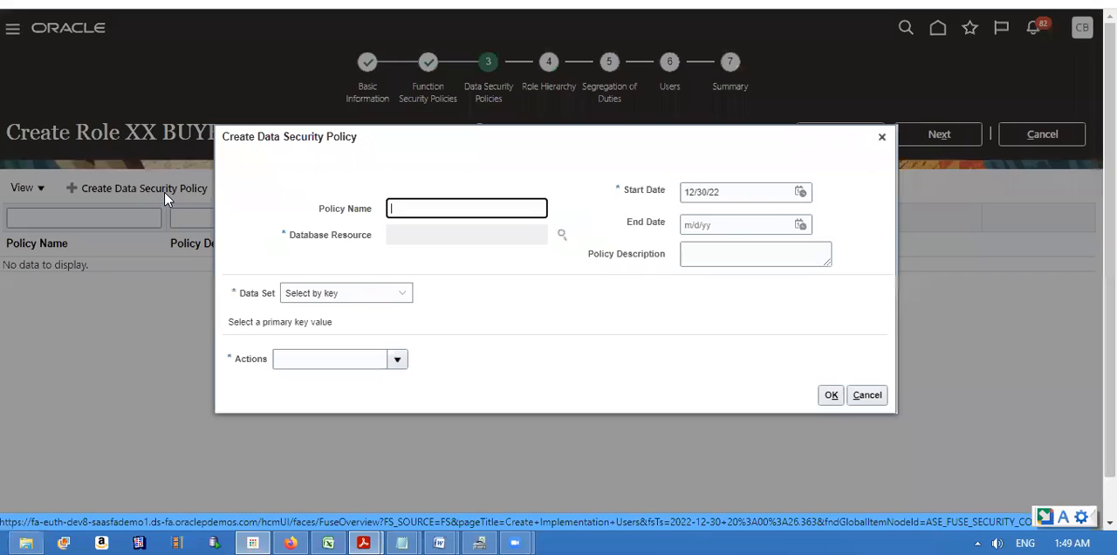
pyautogui.moveTo(866, 394)
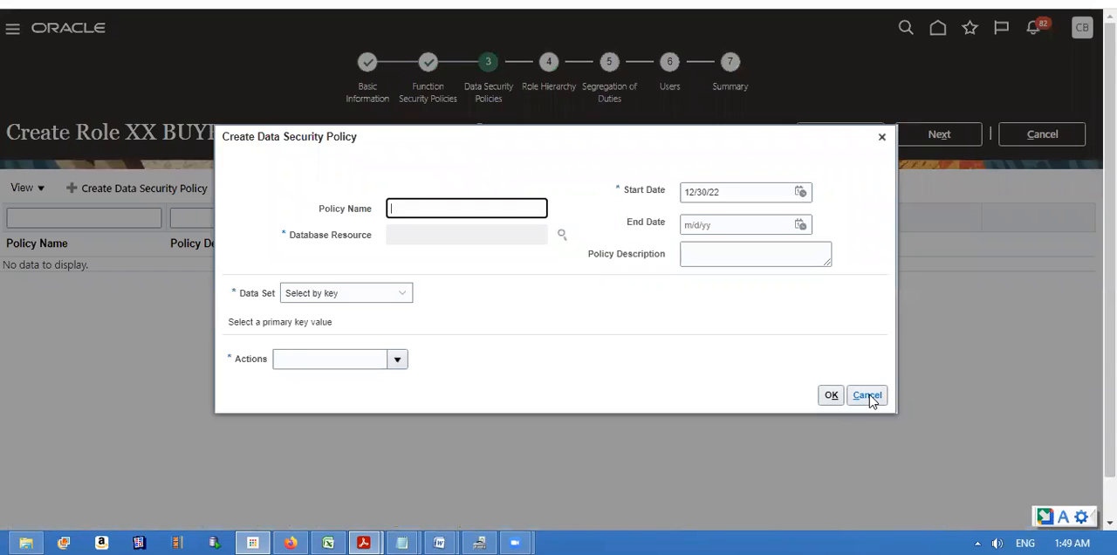
pyautogui.click(866, 394)
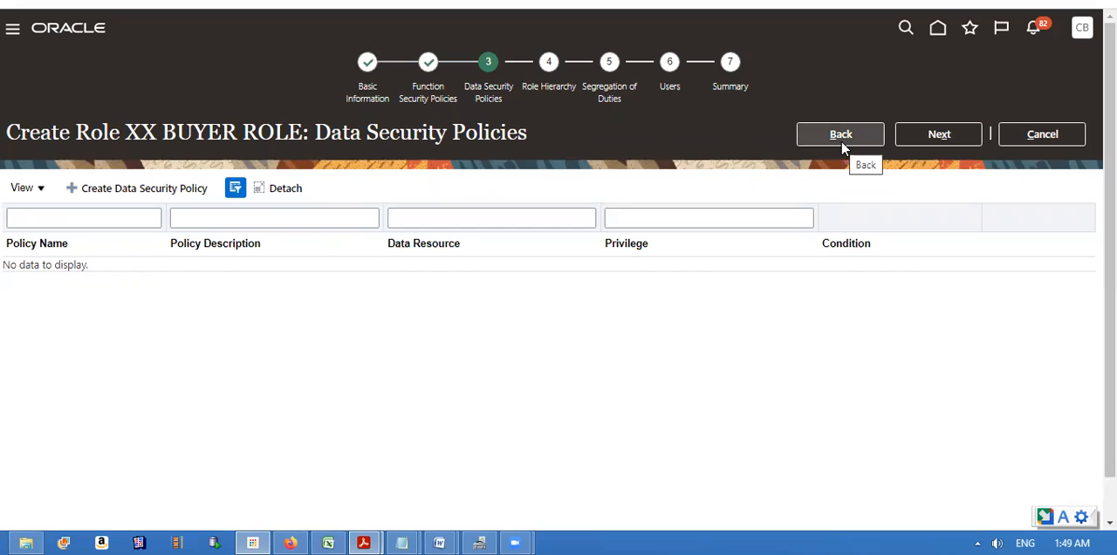
pyautogui.click(841, 133)
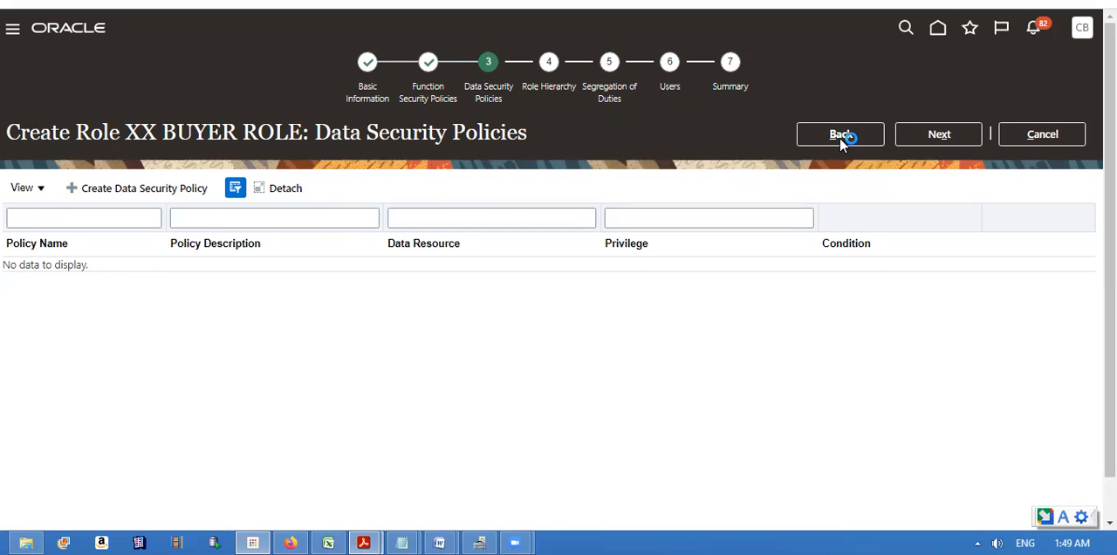
# Step: Search function security policies for IMPORT, limited to Privileges only
pyautogui.click(839, 133)
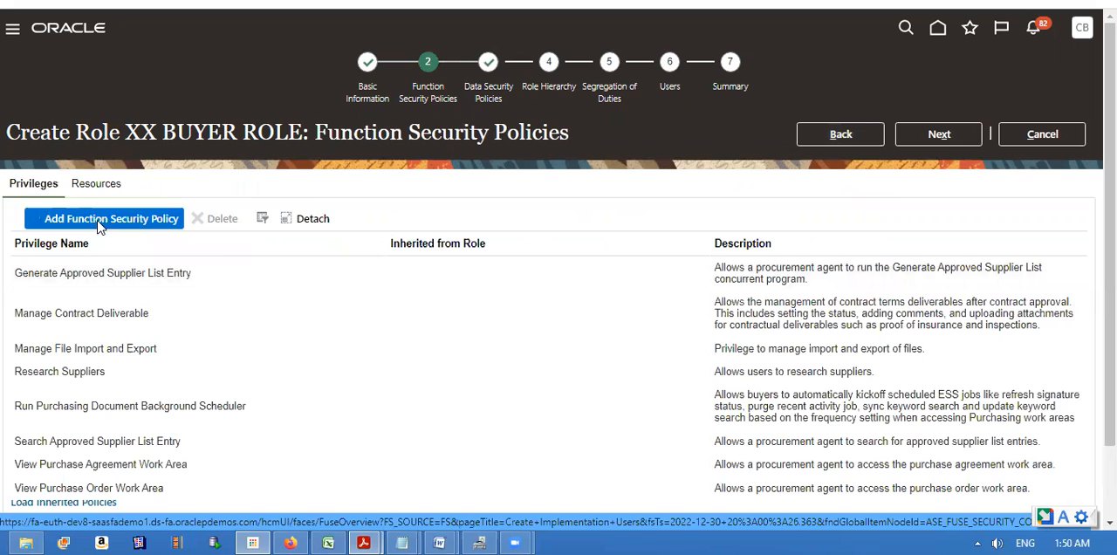
pyautogui.click(104, 218)
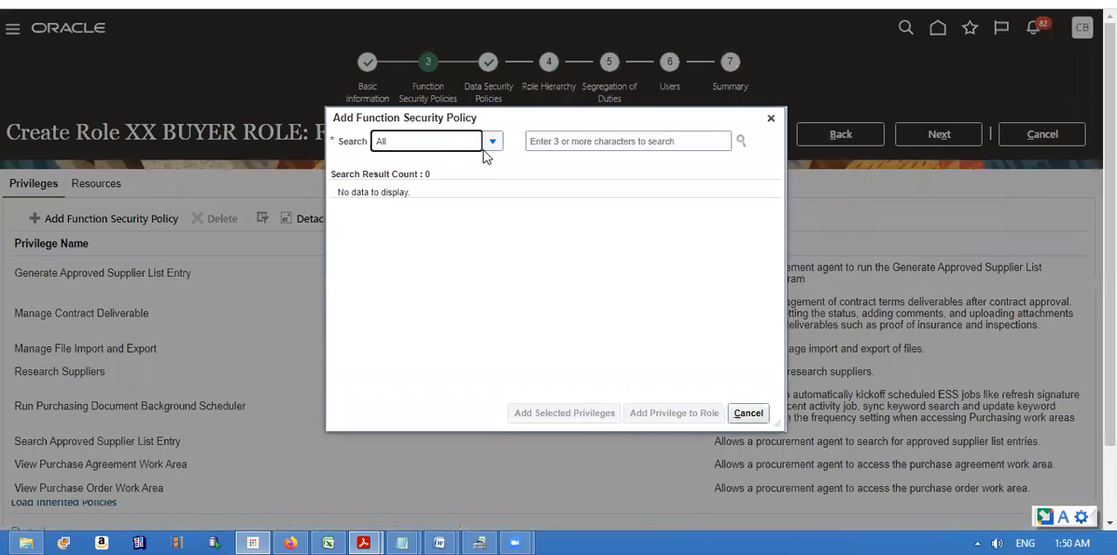
pyautogui.click(626, 140)
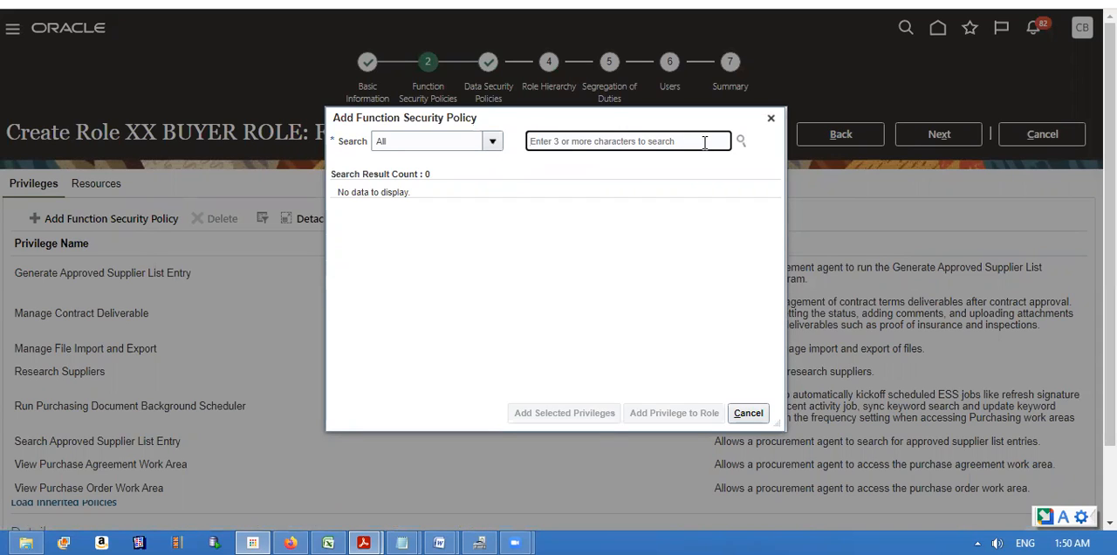
pyautogui.moveTo(691, 140)
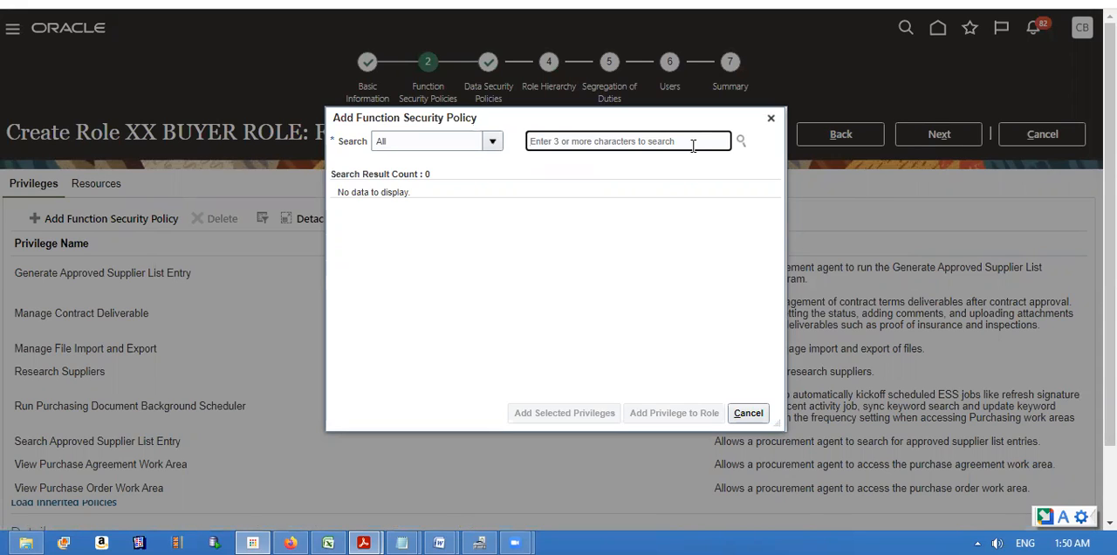
pyautogui.write('IMPORT')
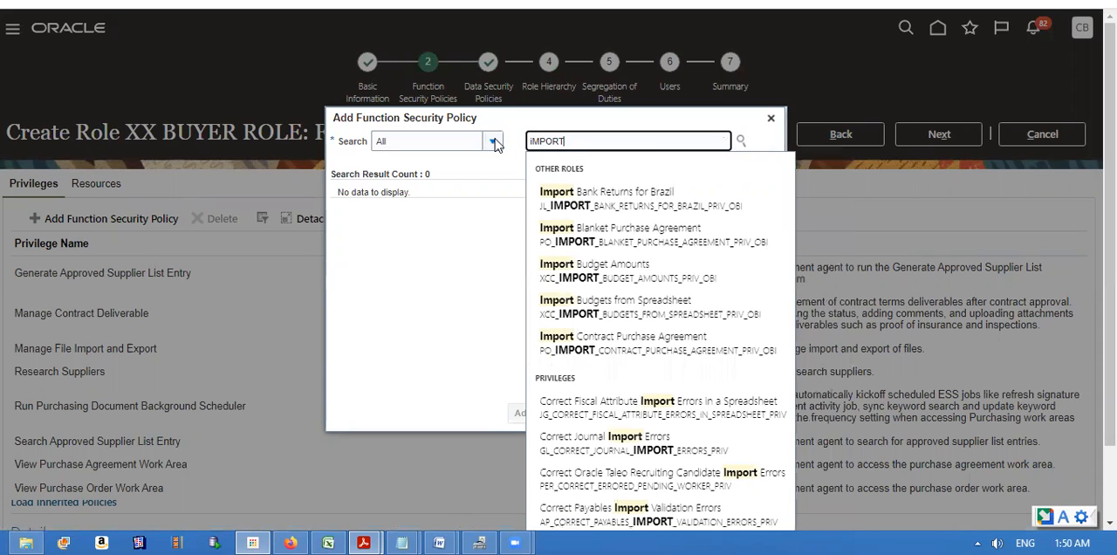
pyautogui.click(492, 139)
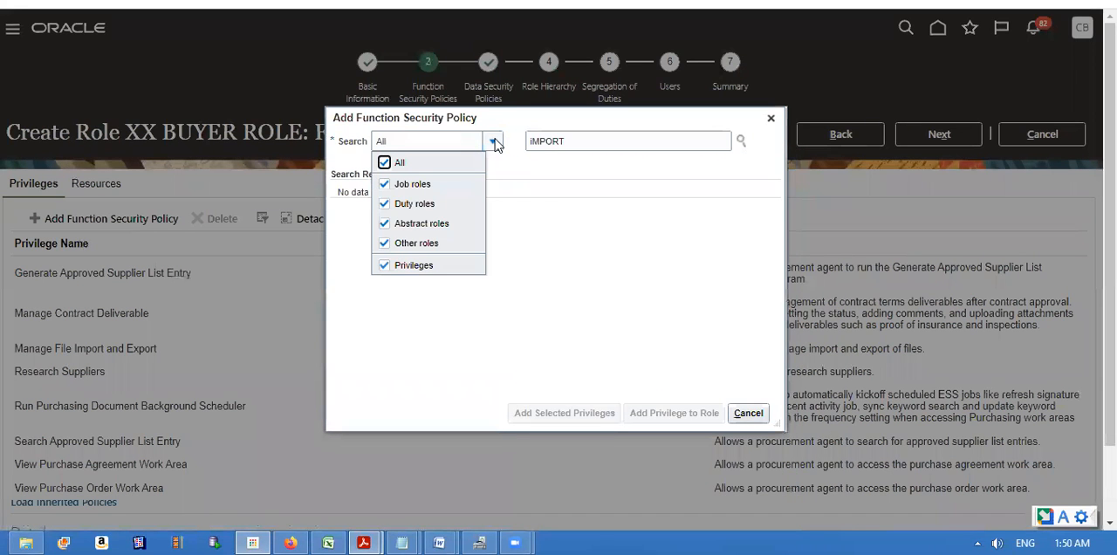
pyautogui.click(384, 183)
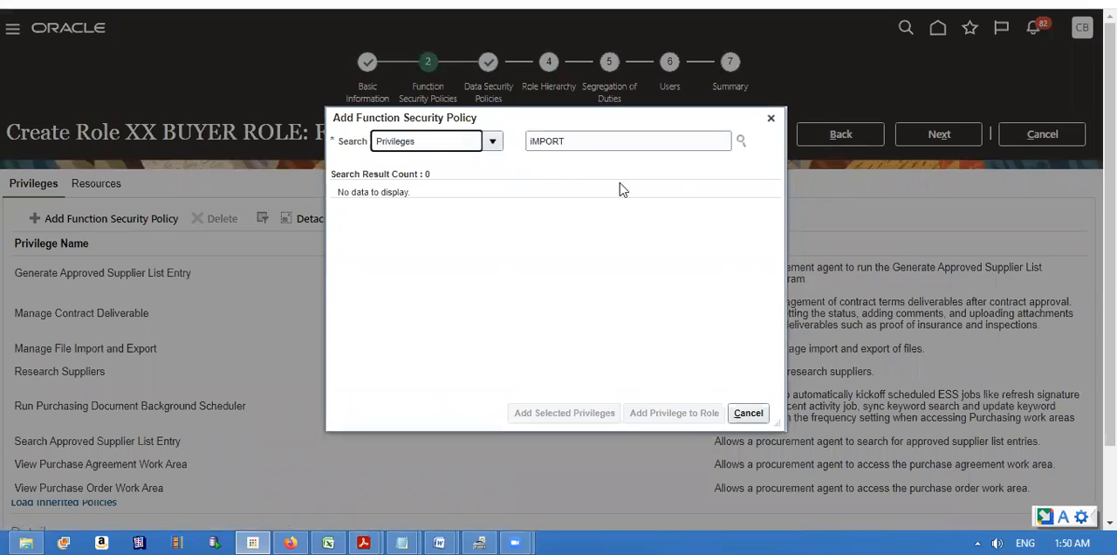
# Step: Add the Import Purchasing Document Bypassing Approval privilege to the role
pyautogui.click(626, 139)
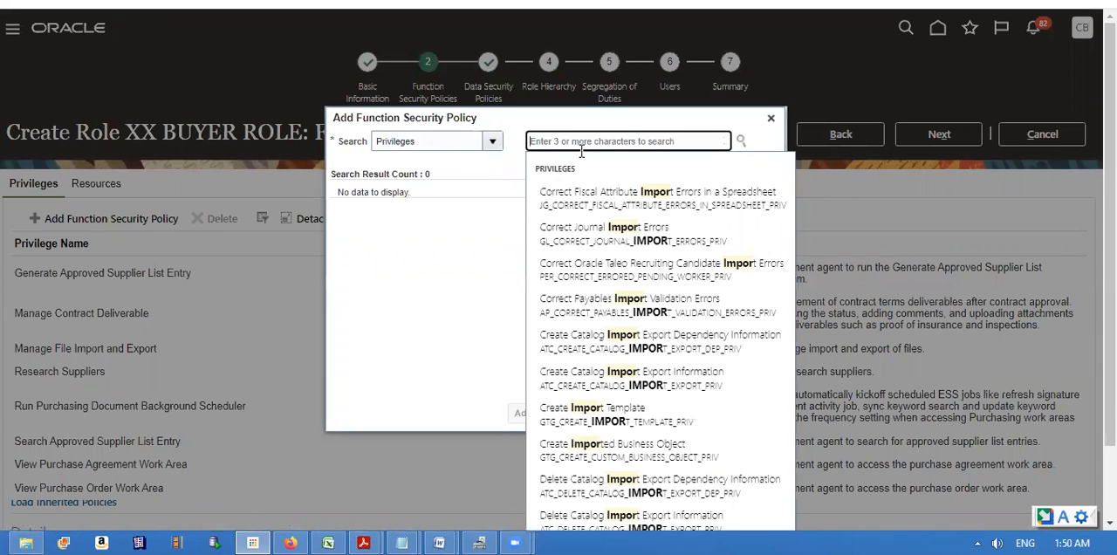
pyautogui.write('Import Purchasing Document Bypassing Approval')
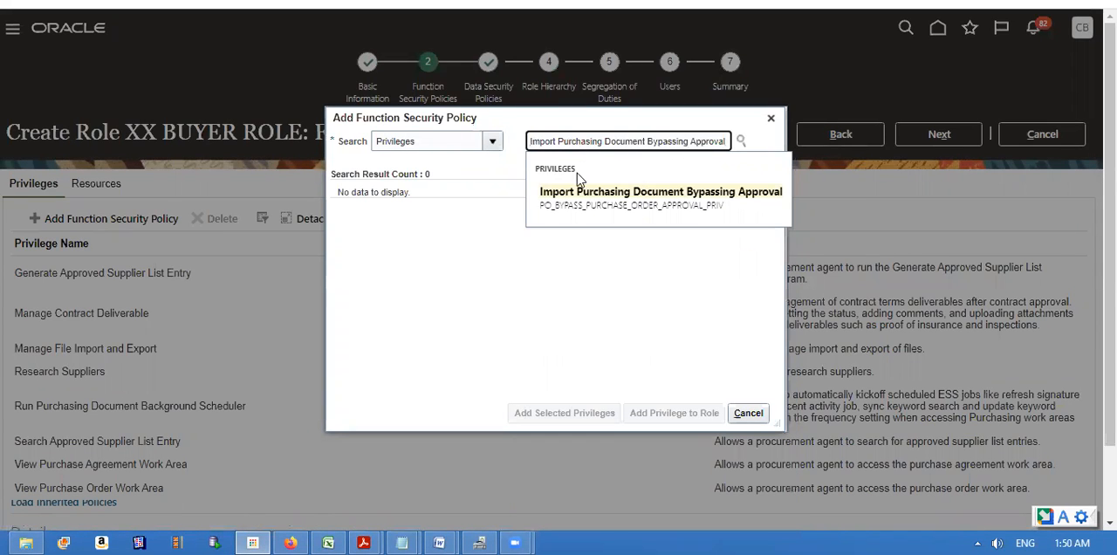
pyautogui.click(740, 140)
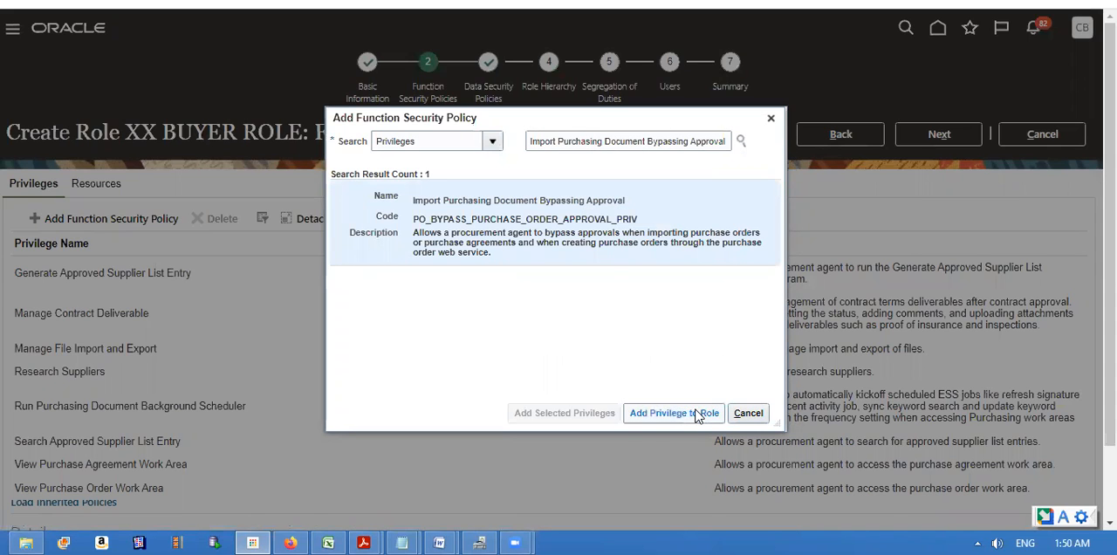
pyautogui.click(673, 411)
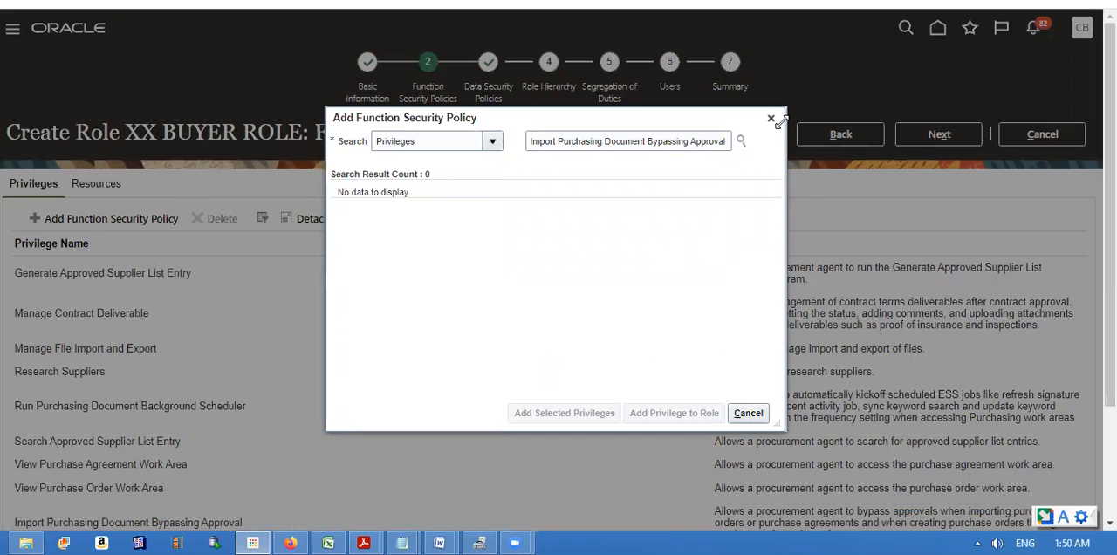
pyautogui.click(747, 412)
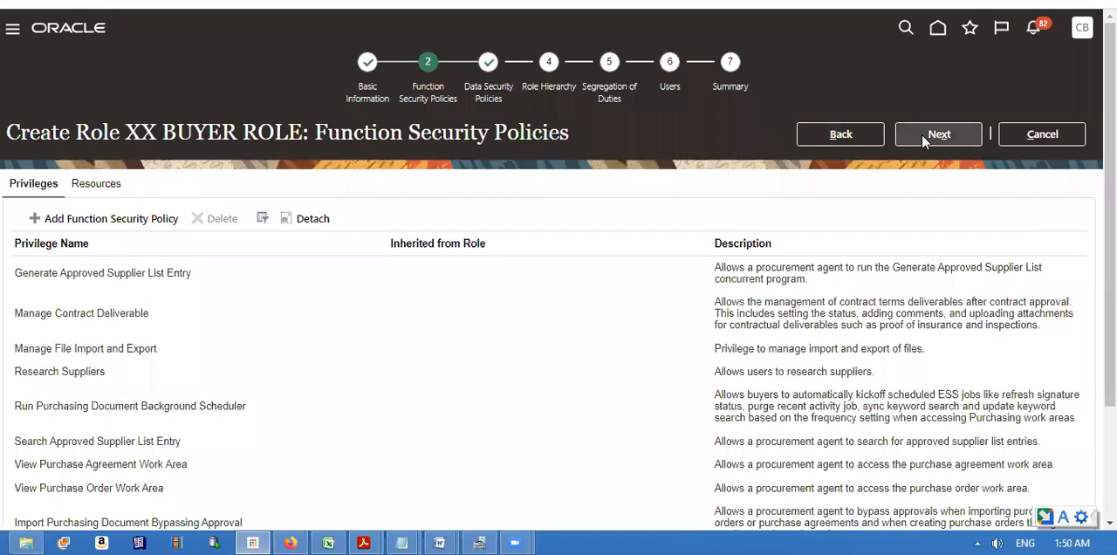
# Step: Advance through the remaining role steps to Summary, save XX BUYER ROLE and acknowledge the confirmation
pyautogui.click(939, 132)
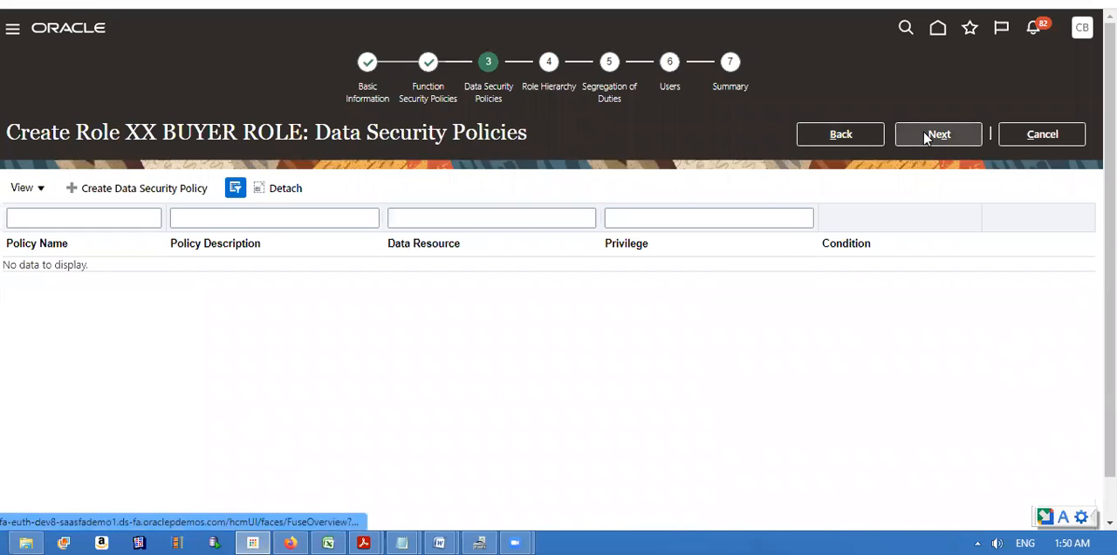
pyautogui.click(939, 133)
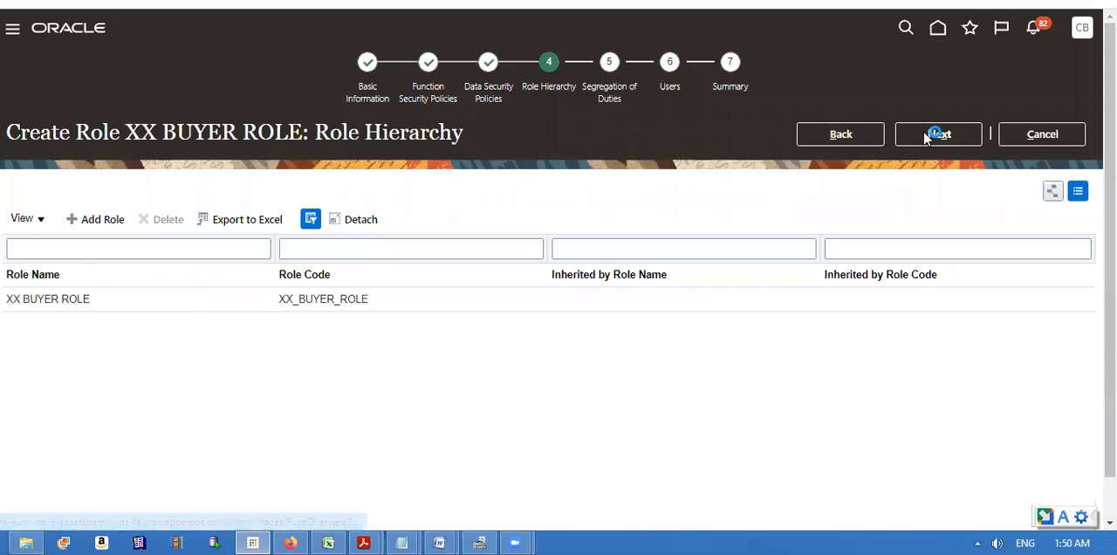
pyautogui.click(939, 132)
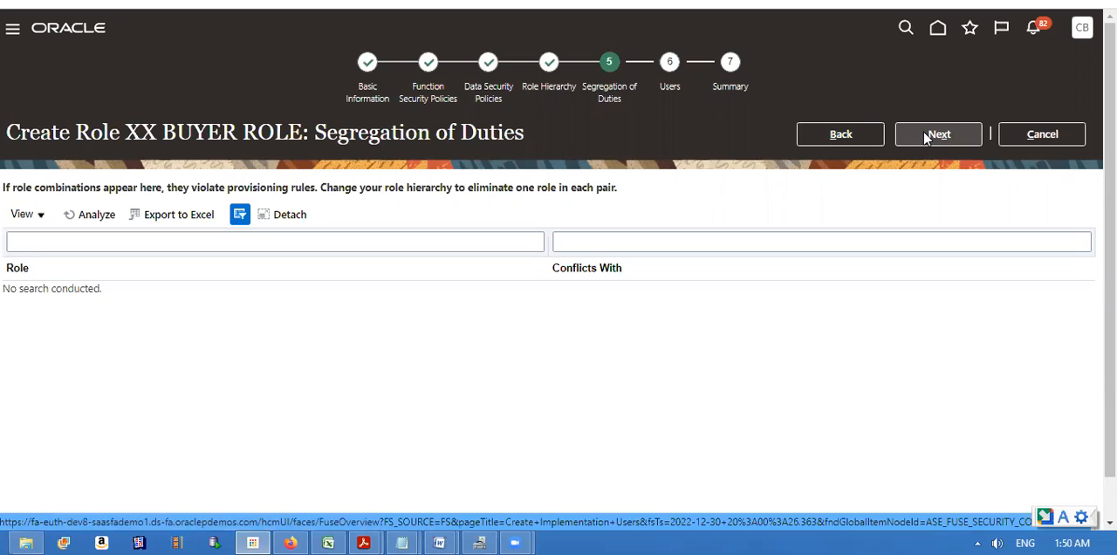
pyautogui.click(939, 133)
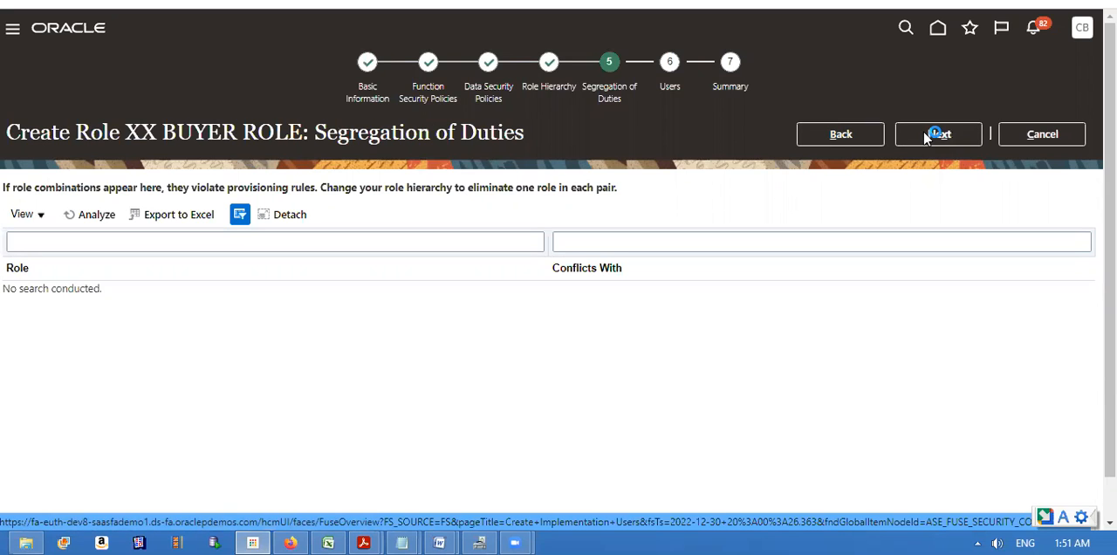
pyautogui.click(939, 133)
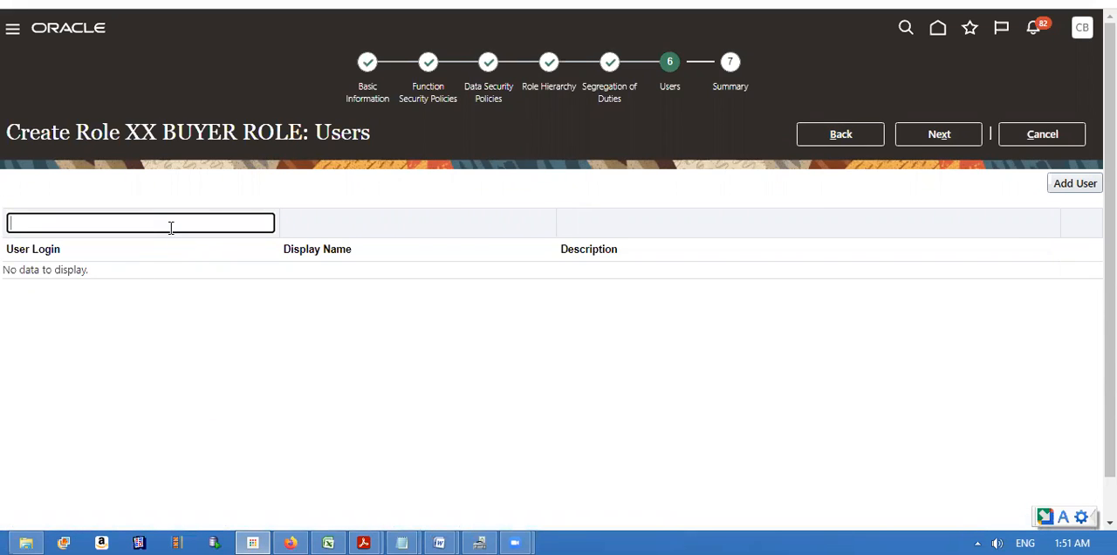
pyautogui.moveTo(841, 132)
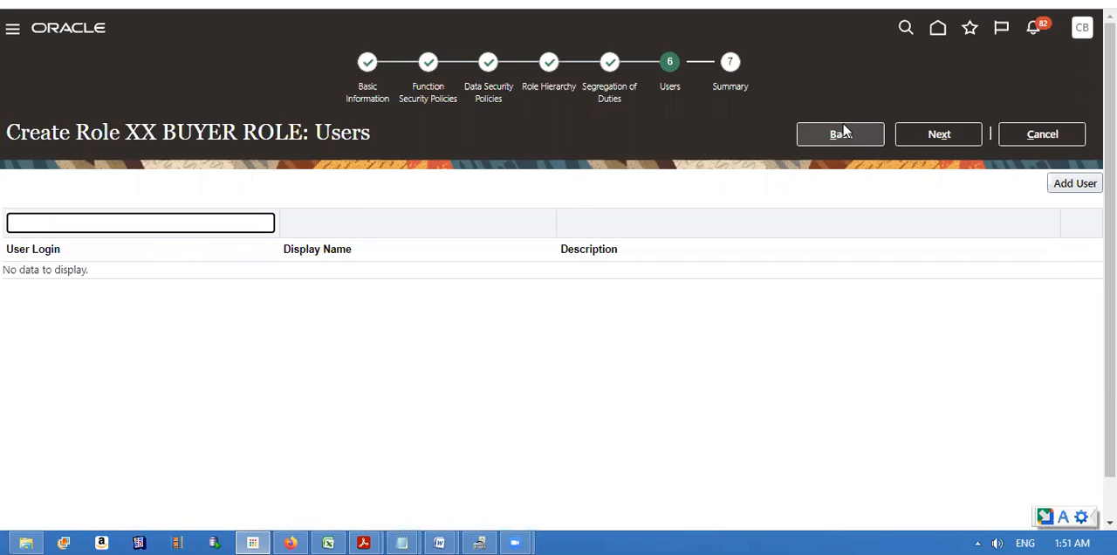
pyautogui.click(939, 132)
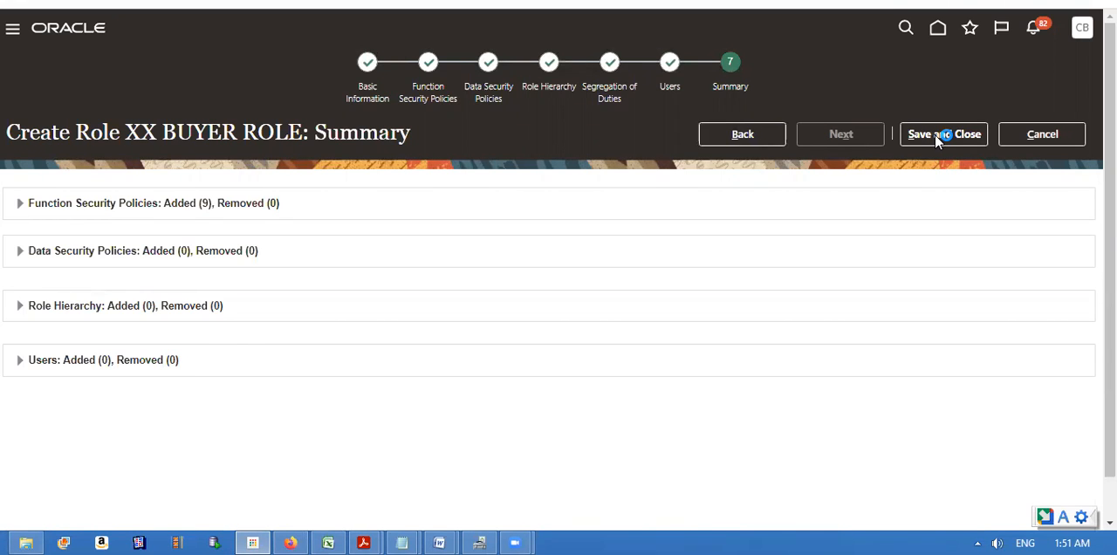
pyautogui.click(942, 132)
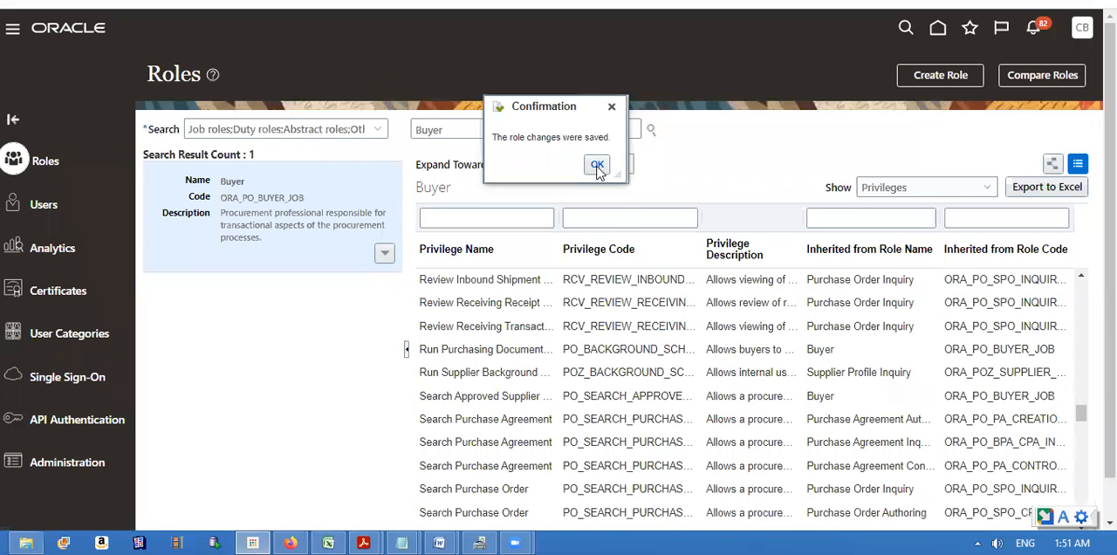
pyautogui.click(596, 166)
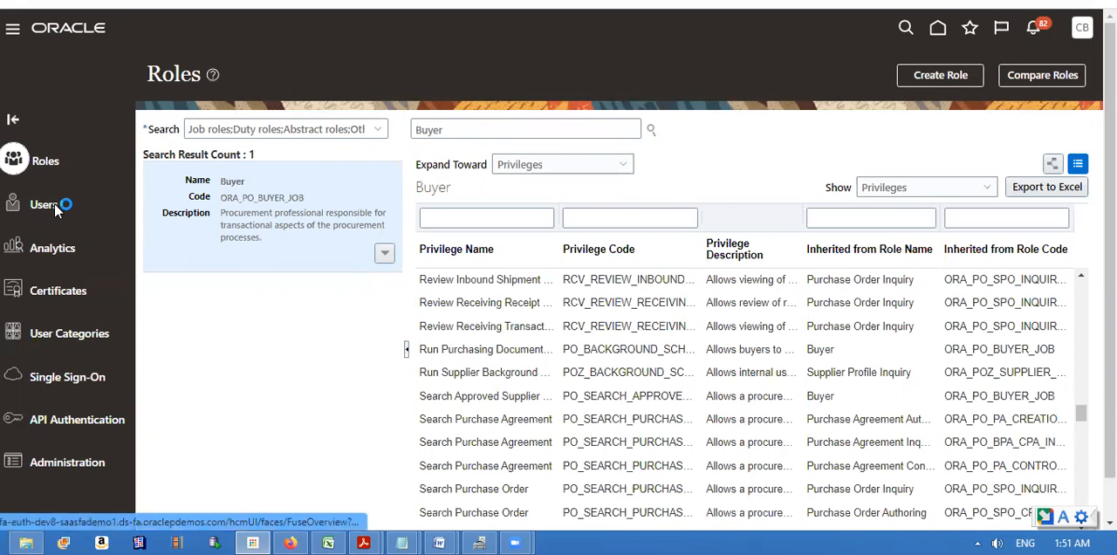
# Step: Search Users for SEKHAR and open the found user account
pyautogui.click(45, 203)
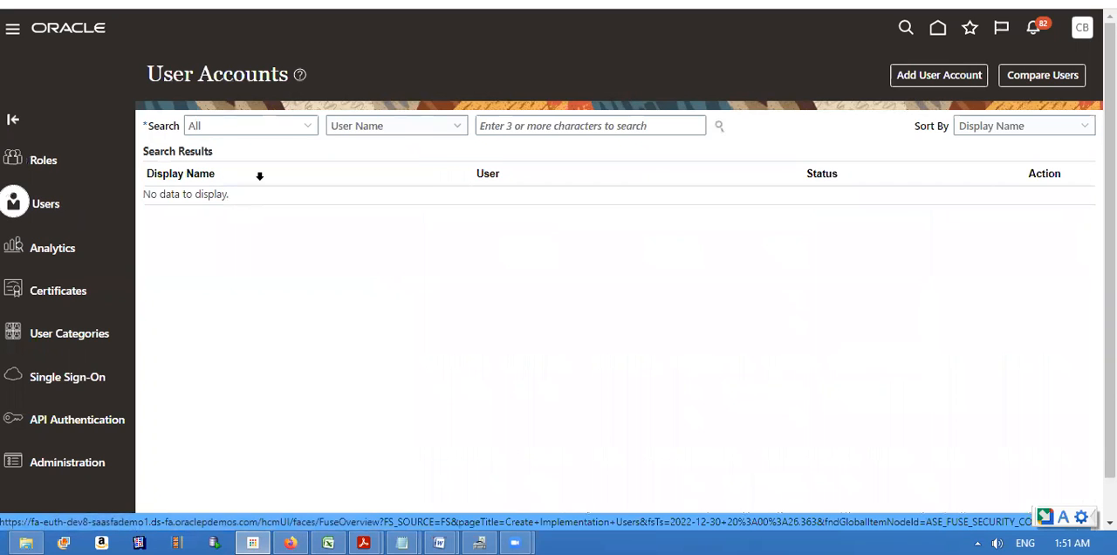
pyautogui.click(589, 126)
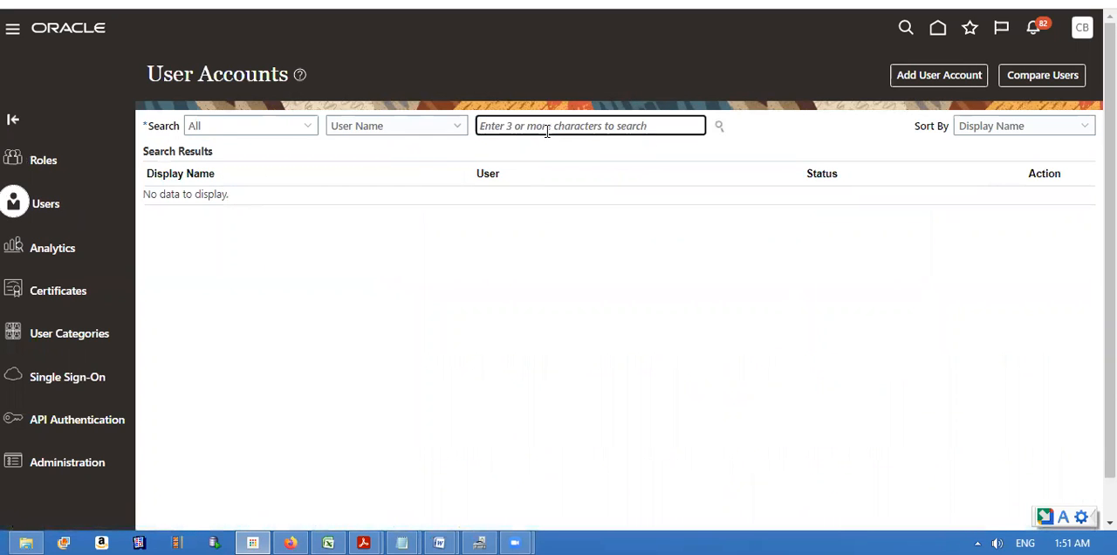
pyautogui.write('SEKHAR.BYNA')
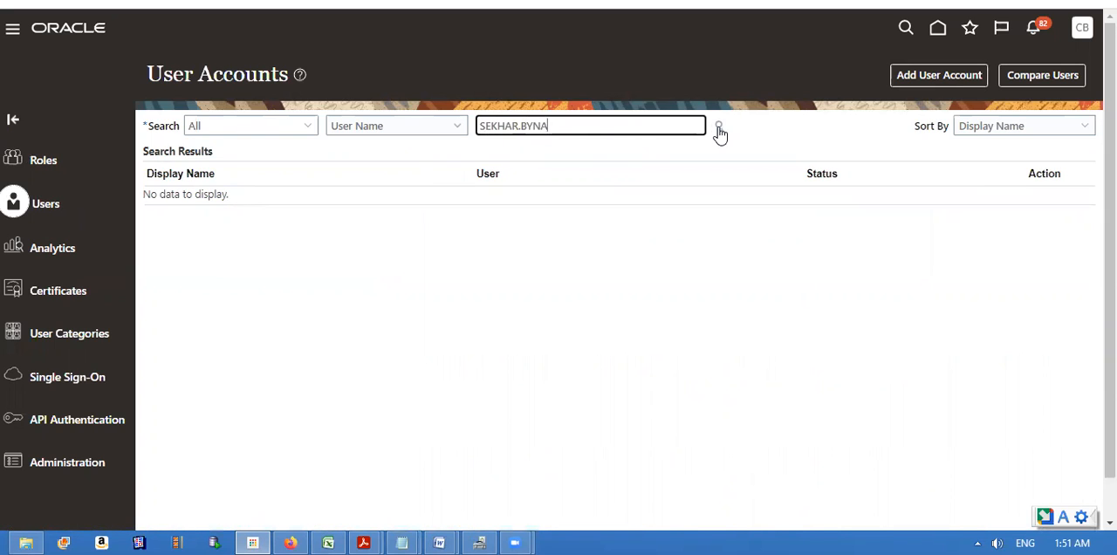
pyautogui.click(719, 126)
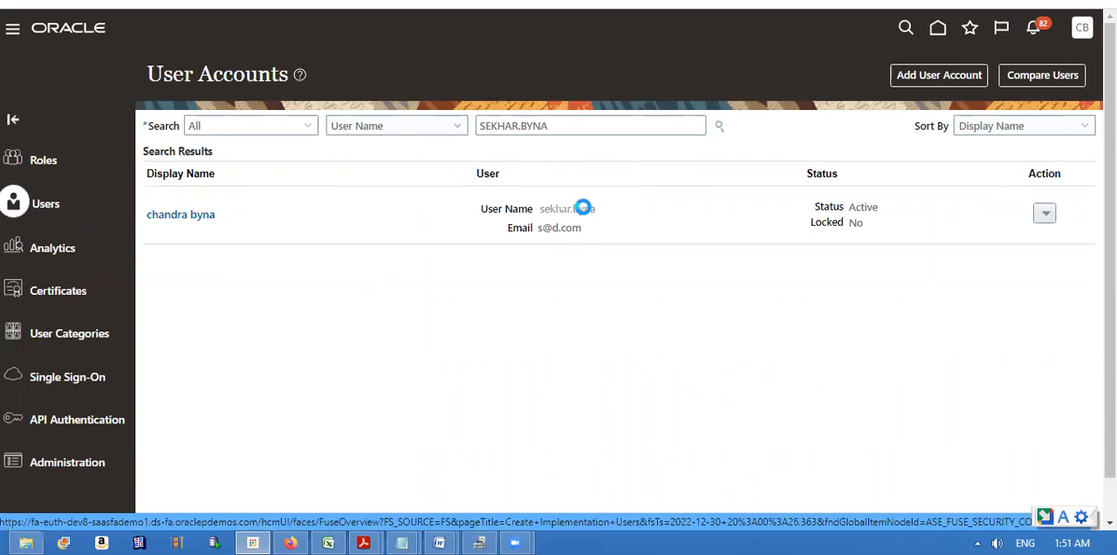
pyautogui.click(181, 214)
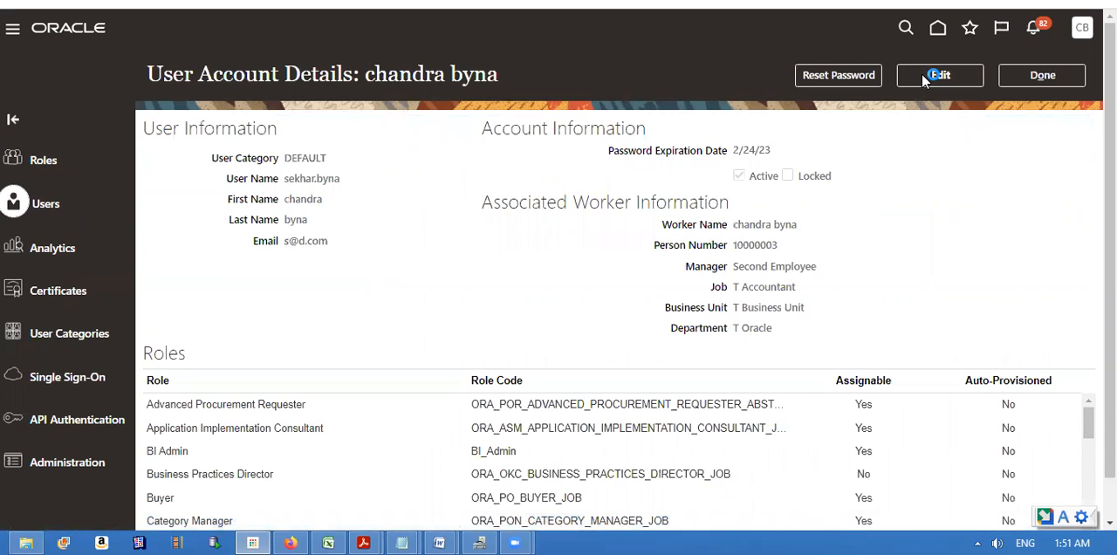
# Step: Edit the user account and start adding a role membership
pyautogui.click(938, 75)
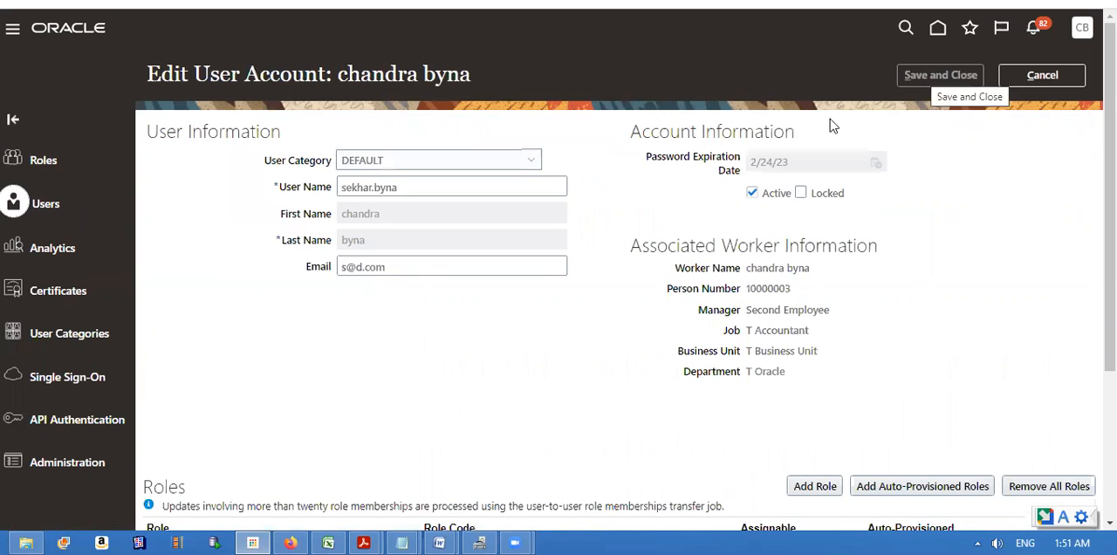
pyautogui.scroll(-3)
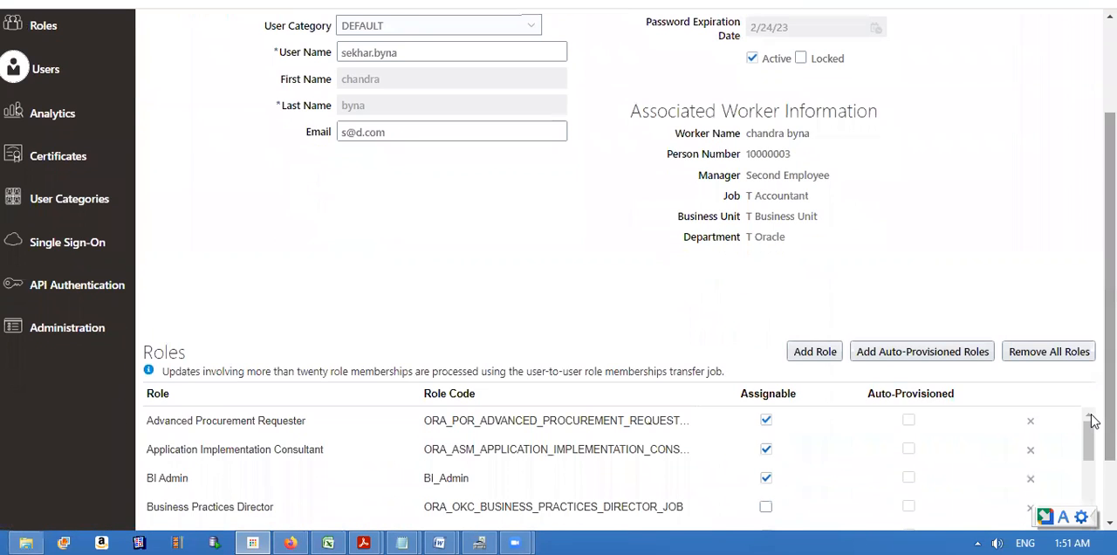
pyautogui.click(813, 351)
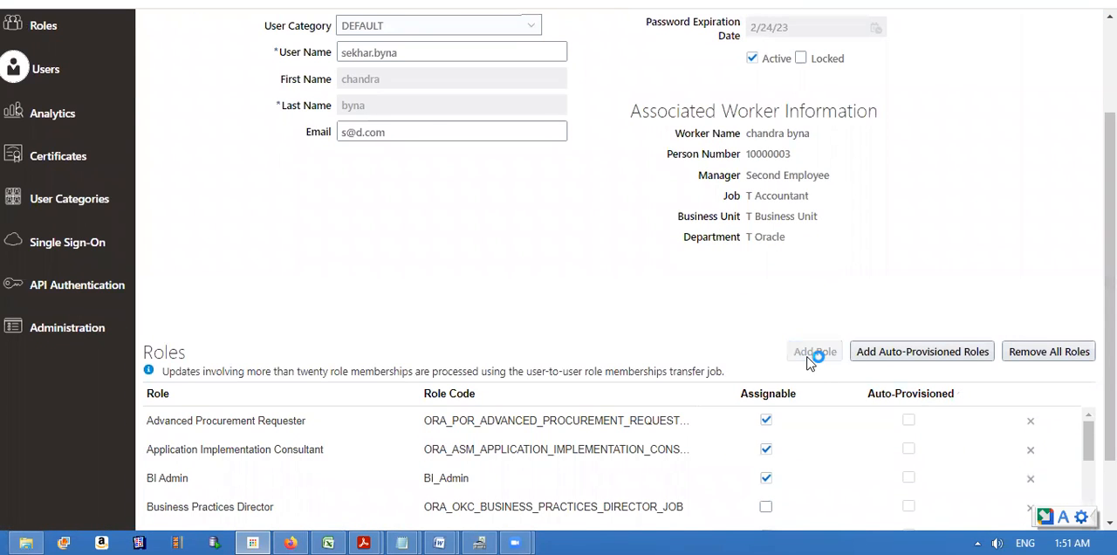
pyautogui.click(813, 351)
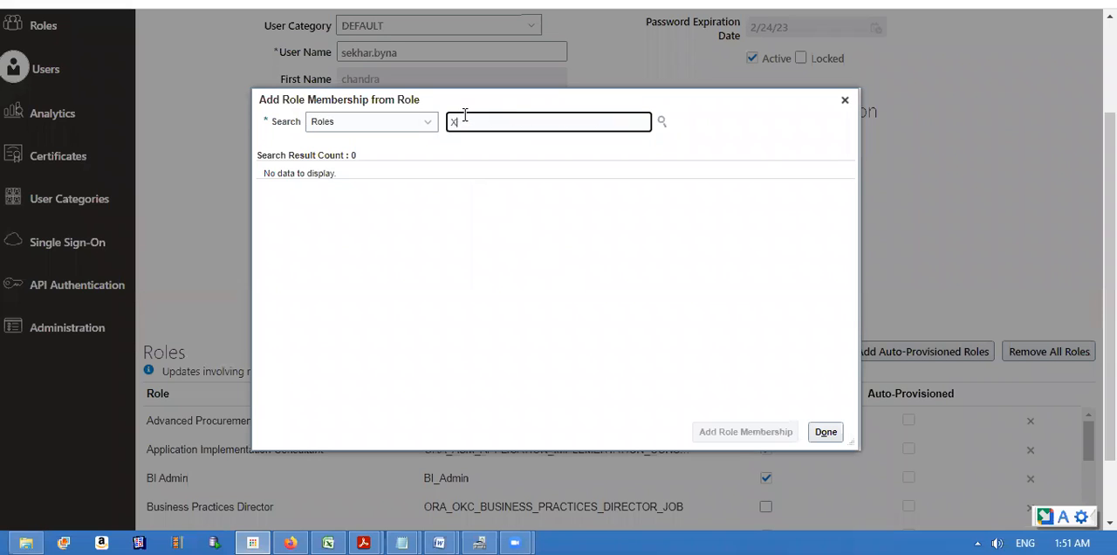
# Step: Add XX BUYER ROLE to the user's role memberships and finish
pyautogui.write('XX-BUYER')
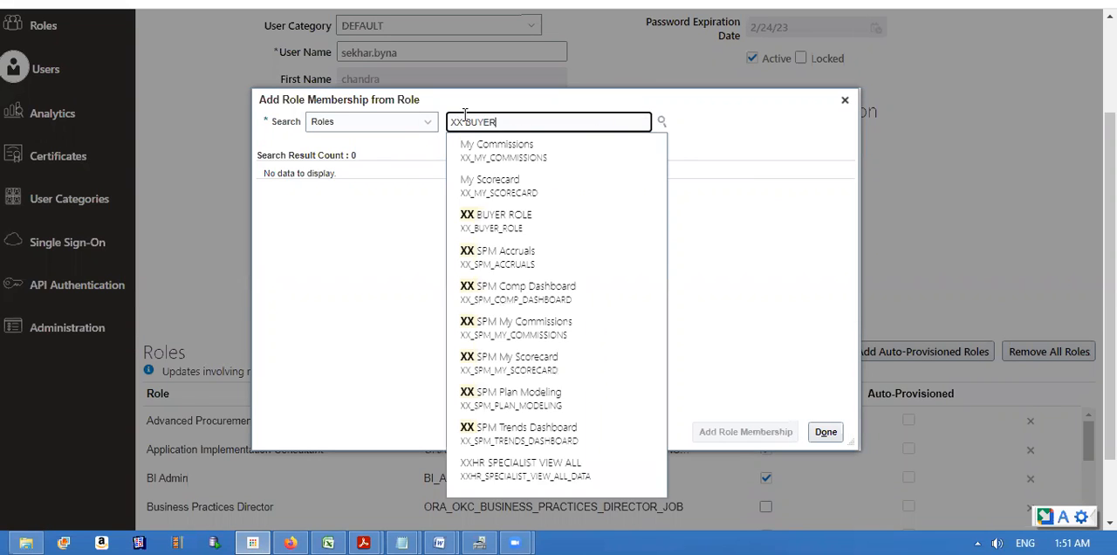
pyautogui.click(496, 215)
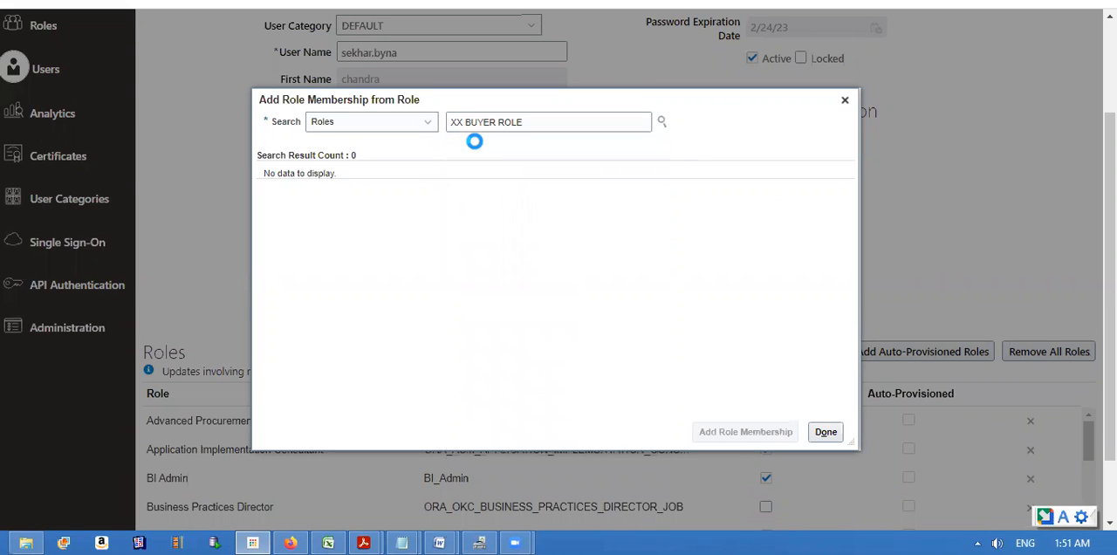
pyautogui.click(659, 122)
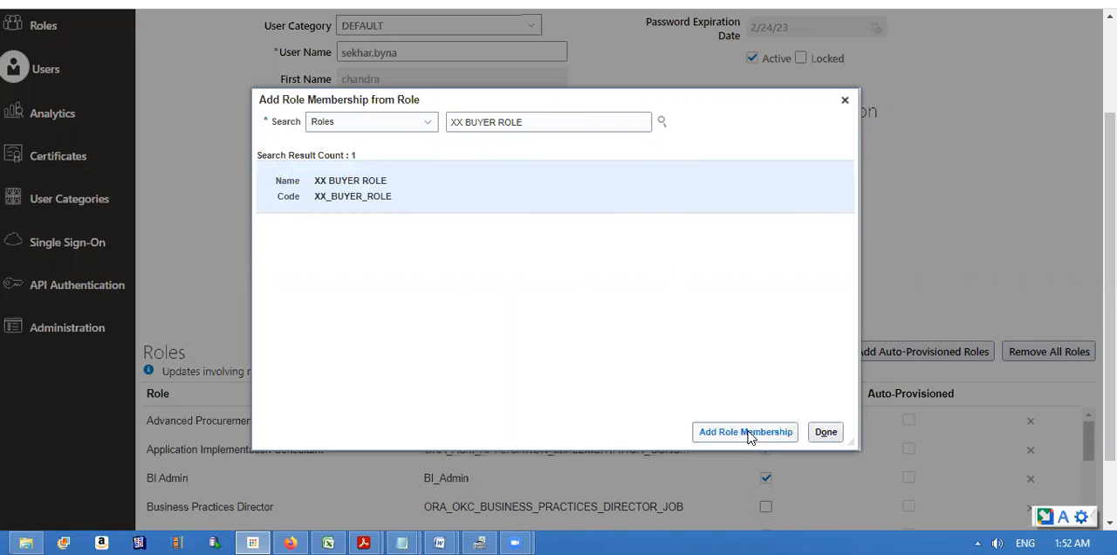
pyautogui.click(743, 431)
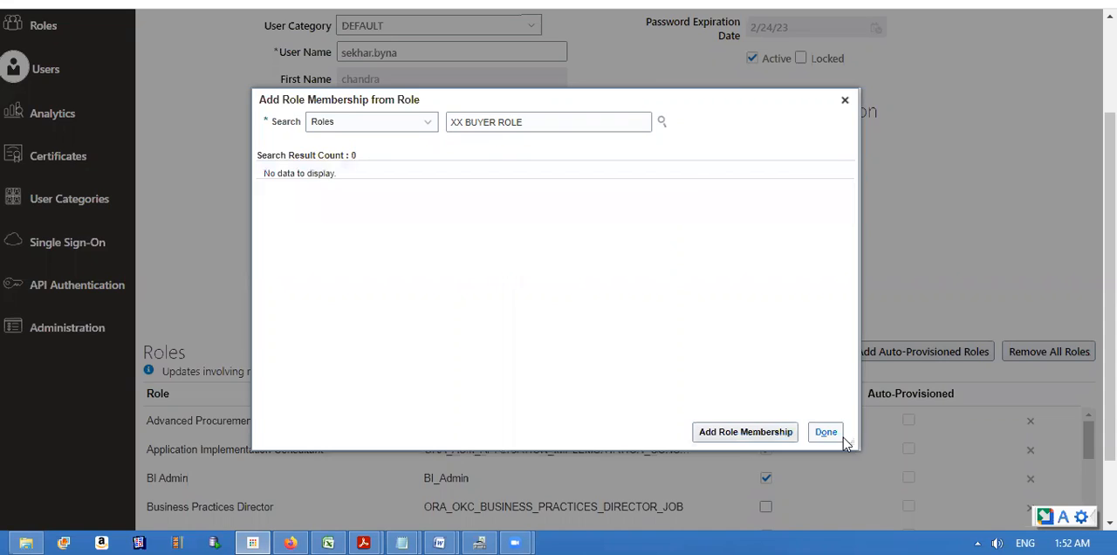
pyautogui.click(824, 431)
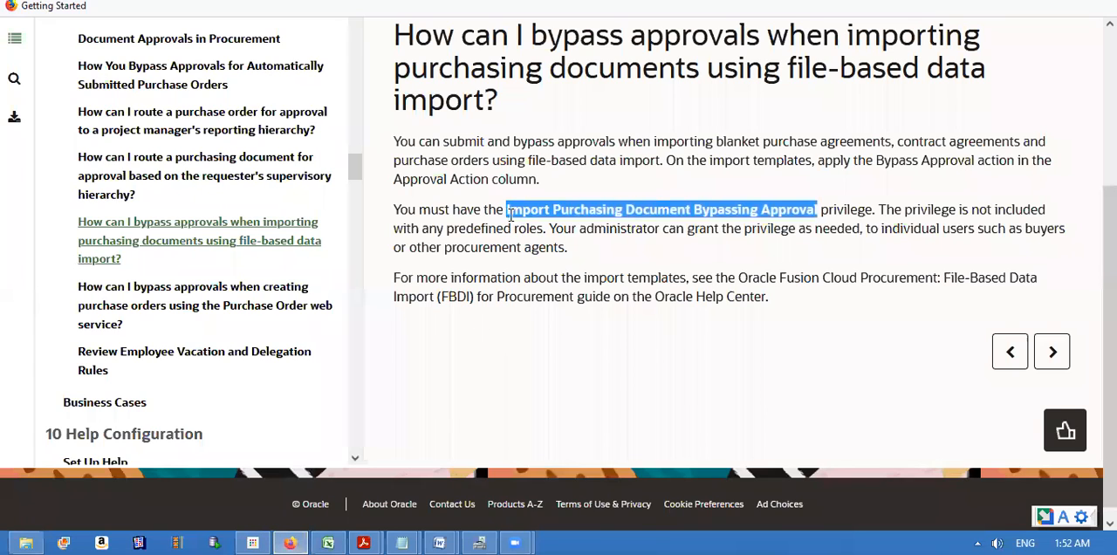
# Step: Highlight the Import Purchasing Document Bypassing Approval privilege name in the help article
pyautogui.click(506, 210)
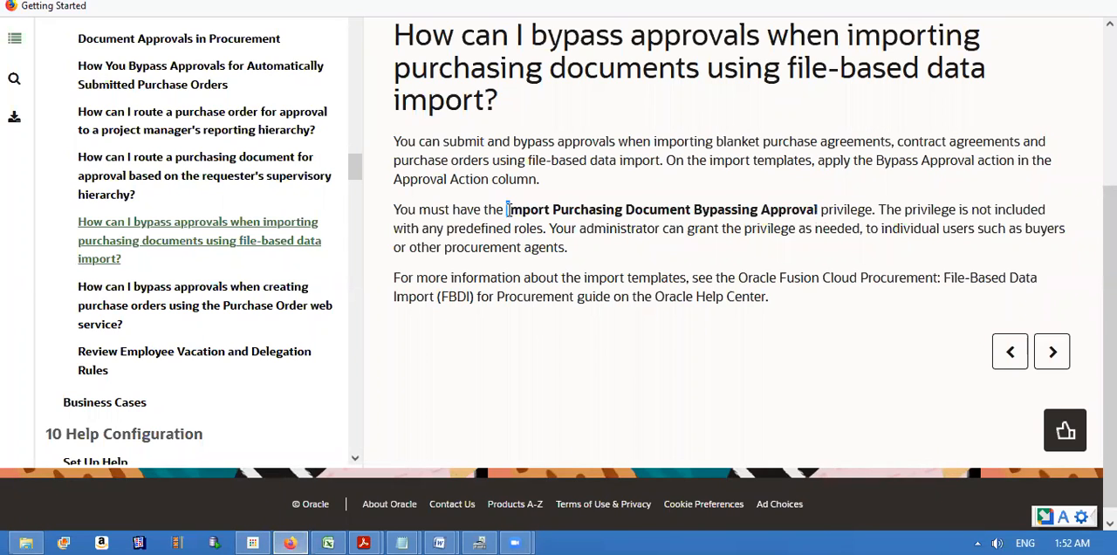
pyautogui.moveTo(698, 47)
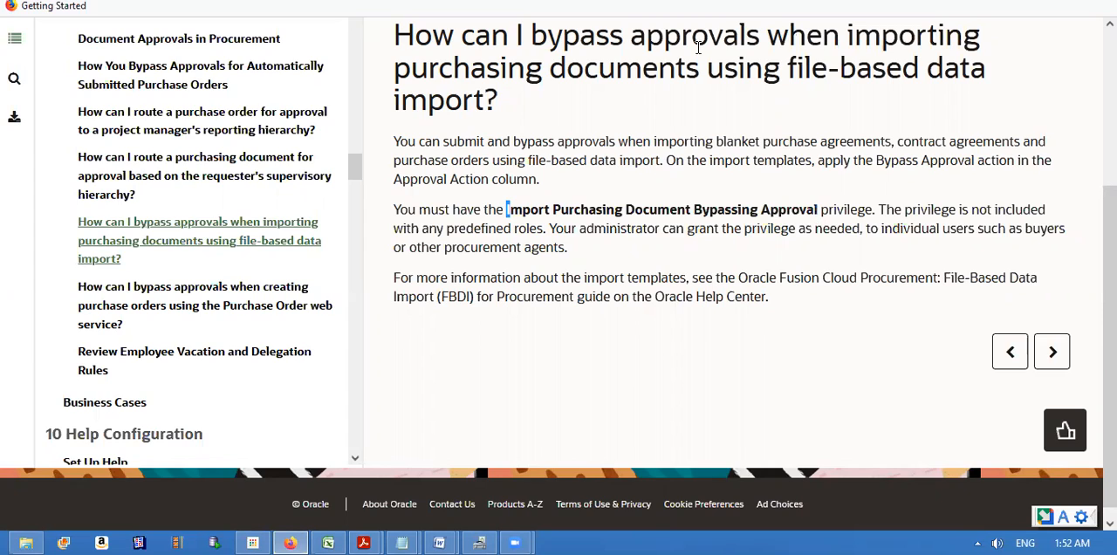
pyautogui.moveTo(677, 78)
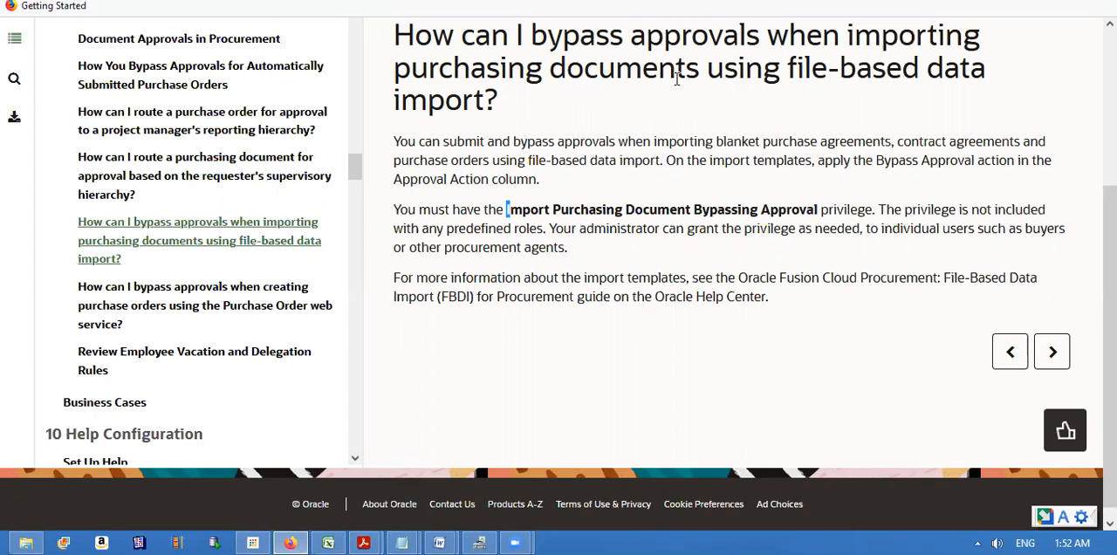
pyautogui.moveTo(579, 79)
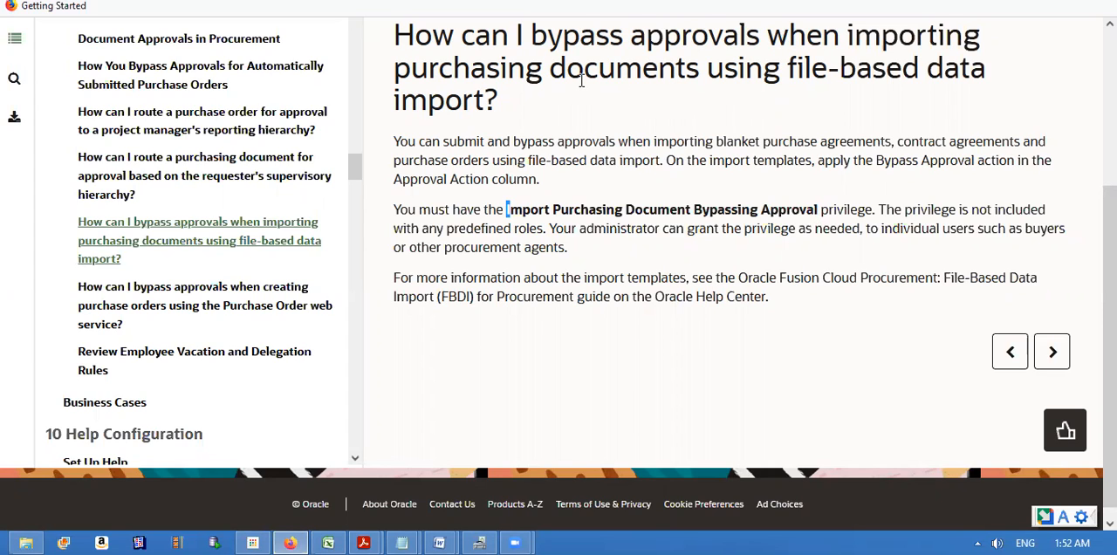
pyautogui.moveTo(506, 105)
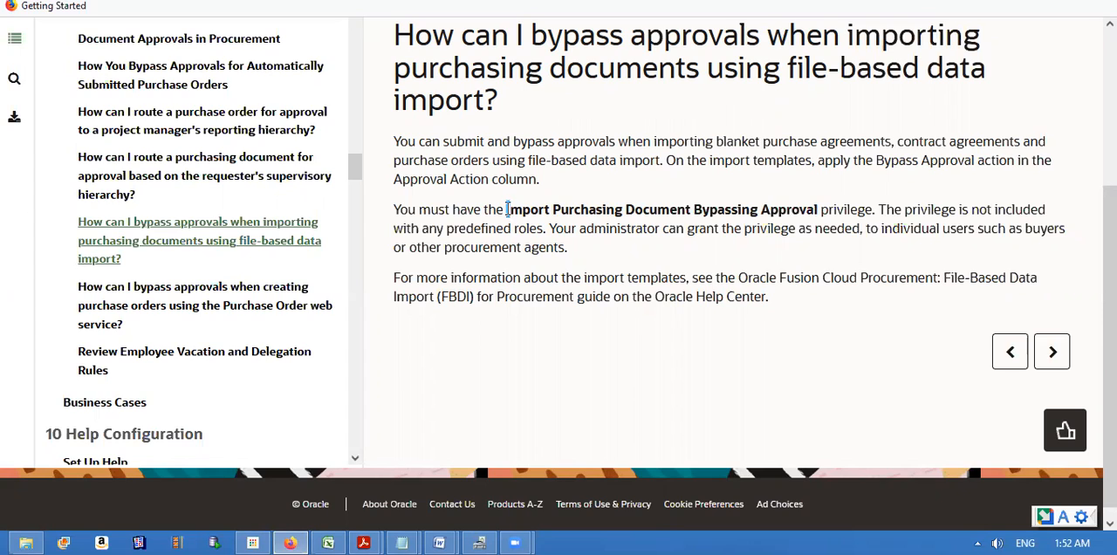
pyautogui.moveTo(506, 210); pyautogui.dragTo(811, 209)
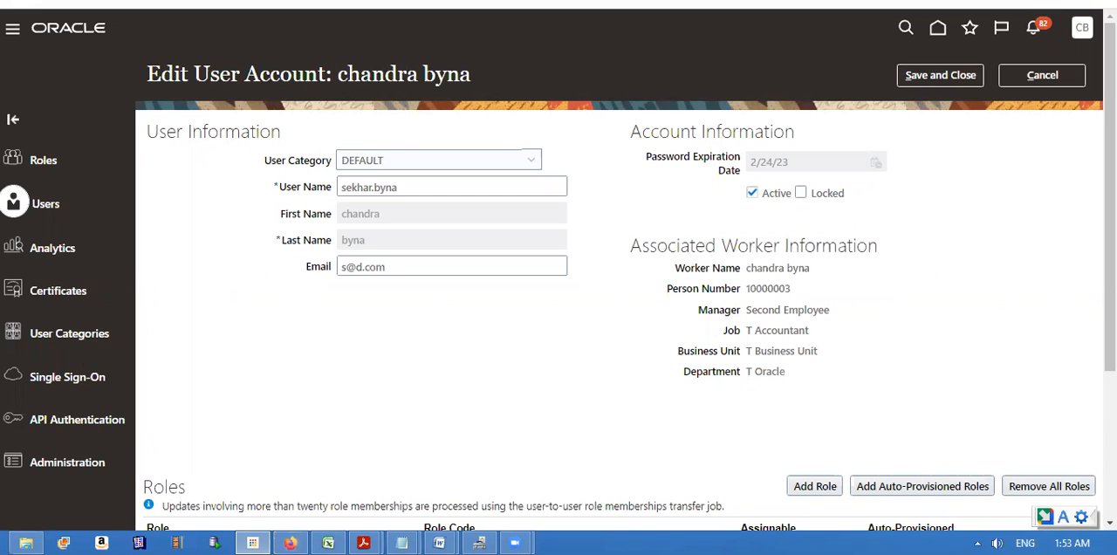
pyautogui.moveTo(663, 193)
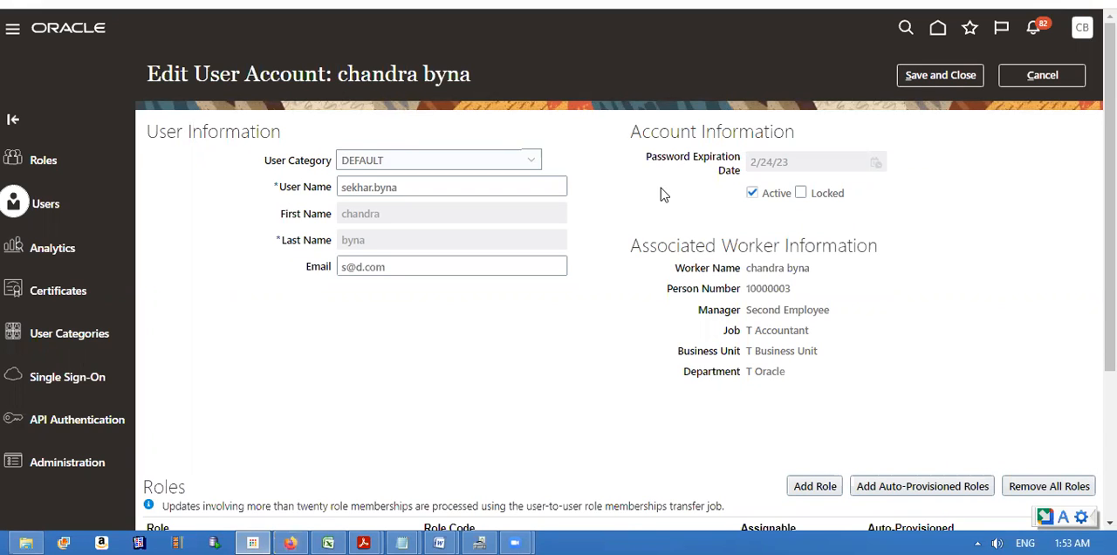